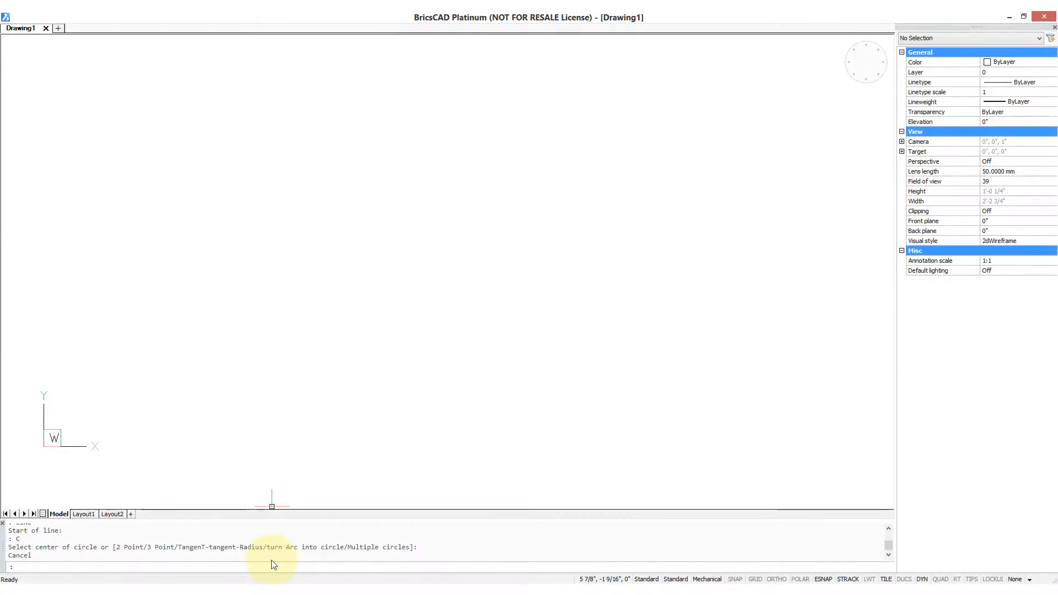
Step: Restore the ribbon with the RIBBON command and bring up the Customize dialog from its context menu
type("r")
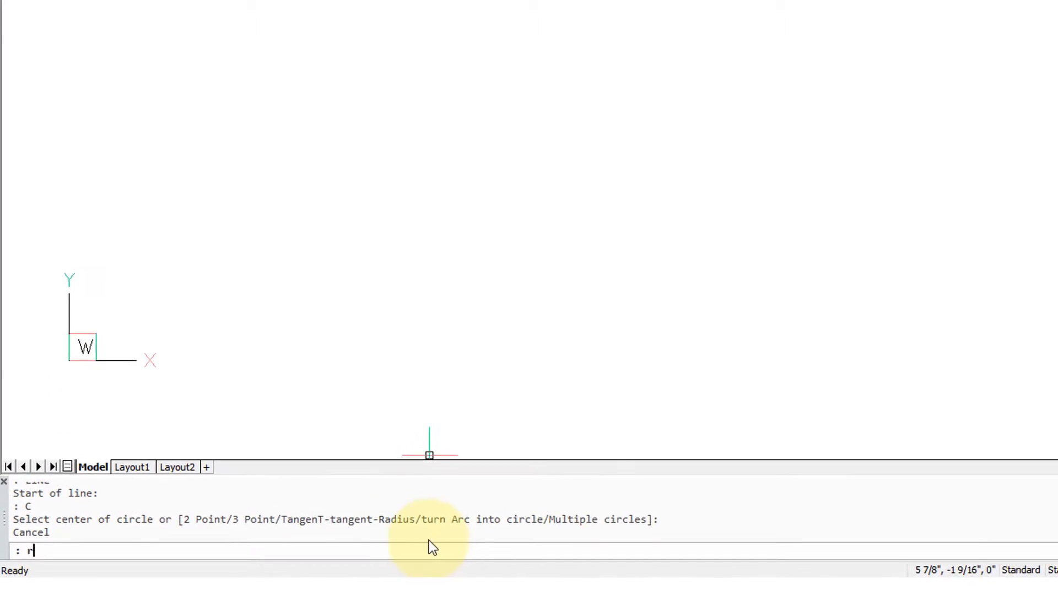
type("IBBON")
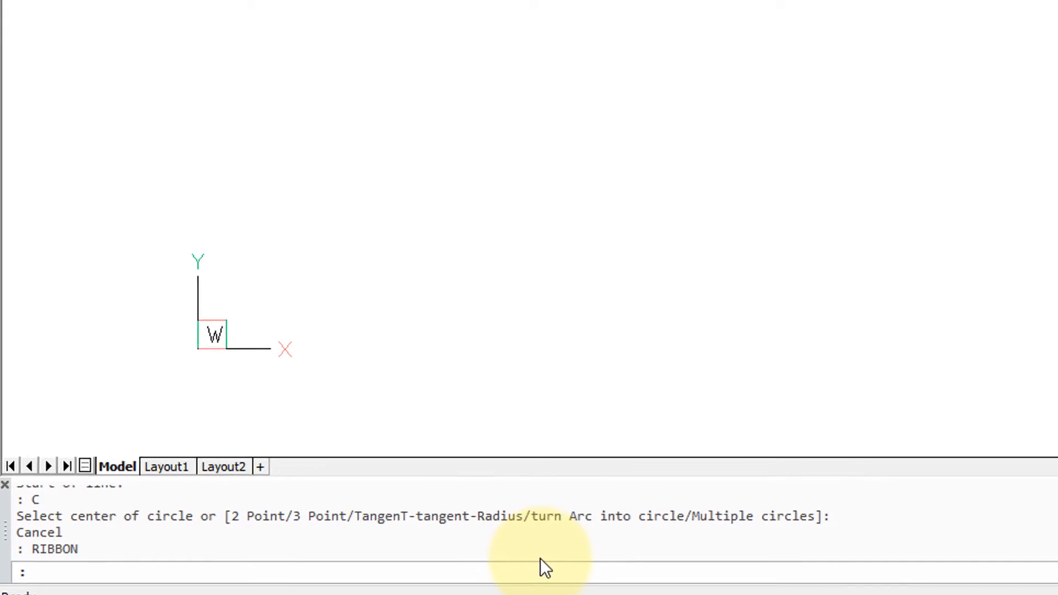
key("Return")
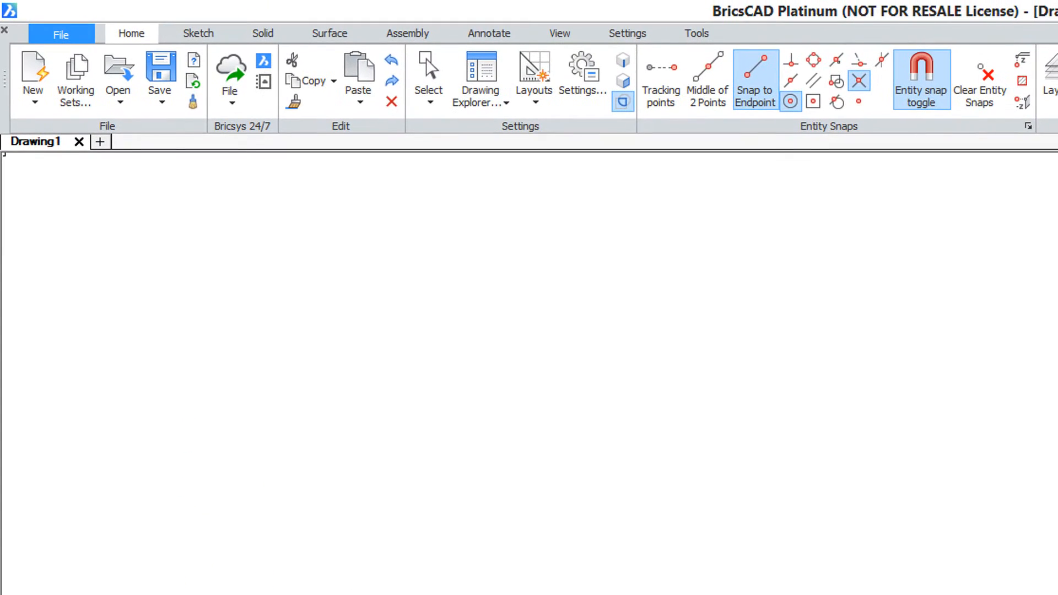
mouse_move(585, 126)
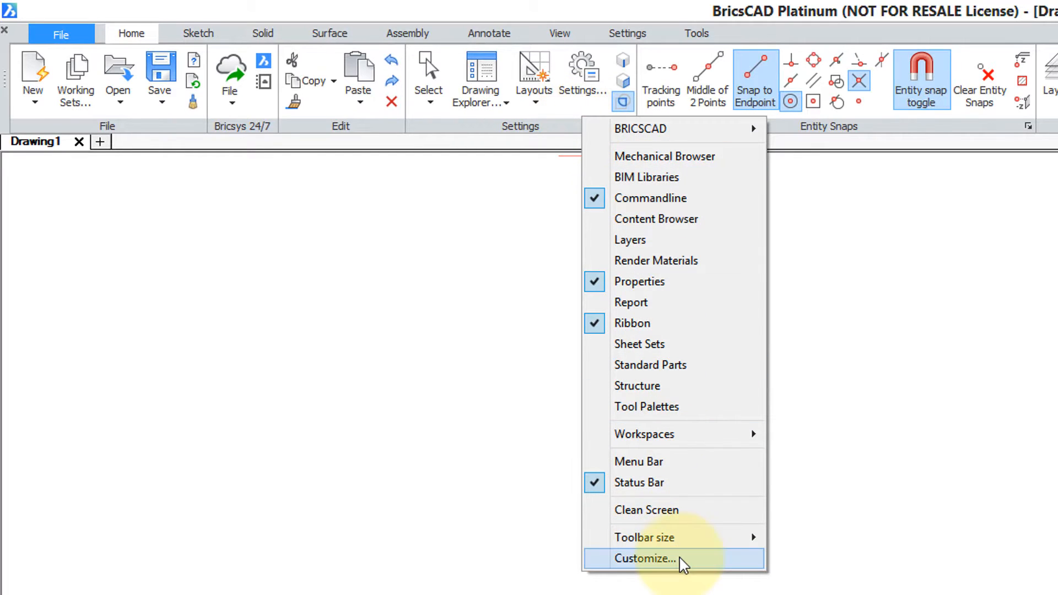
left_click(644, 559)
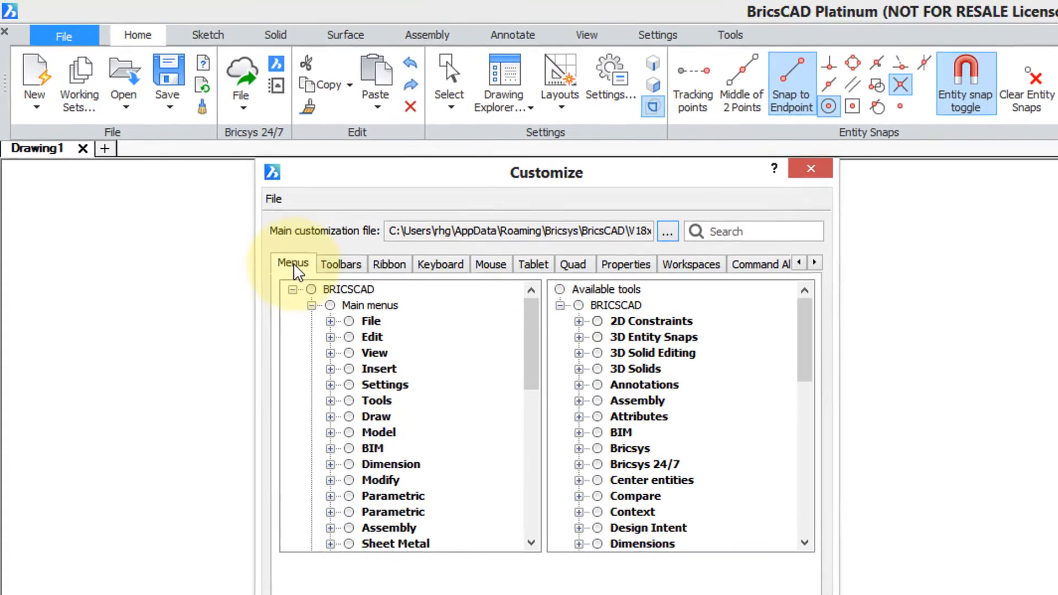
Step: Show the Ribbon customization and expand the Ribbon tabs branch
left_click(389, 263)
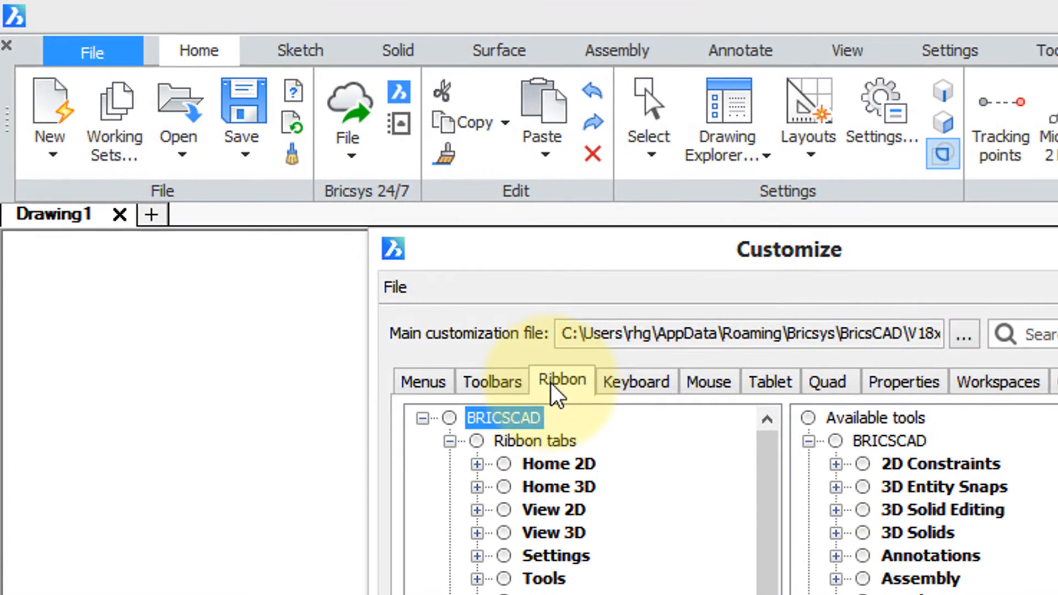
left_click(477, 440)
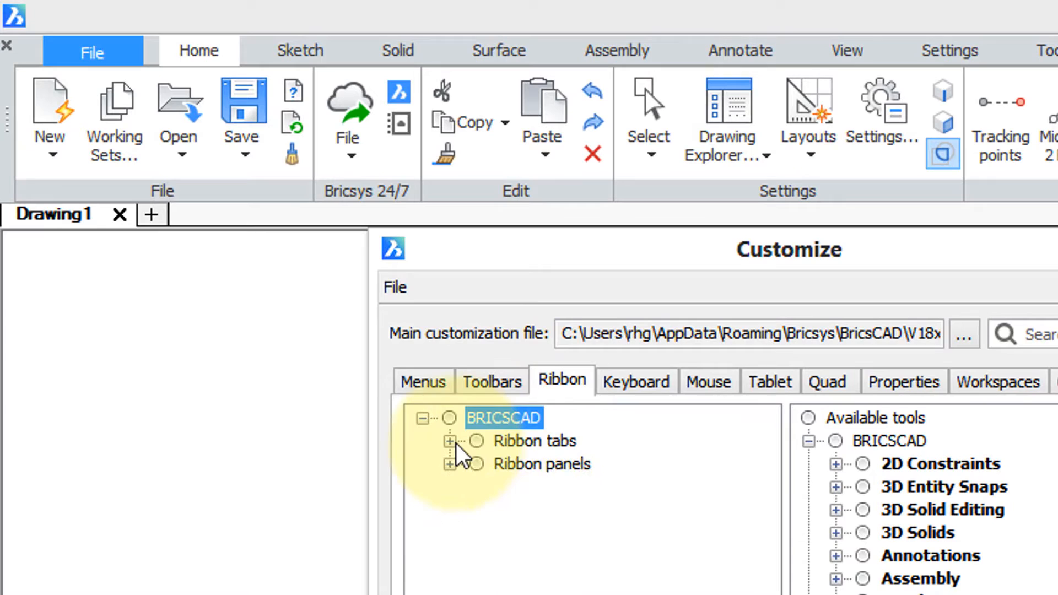
mouse_move(530, 452)
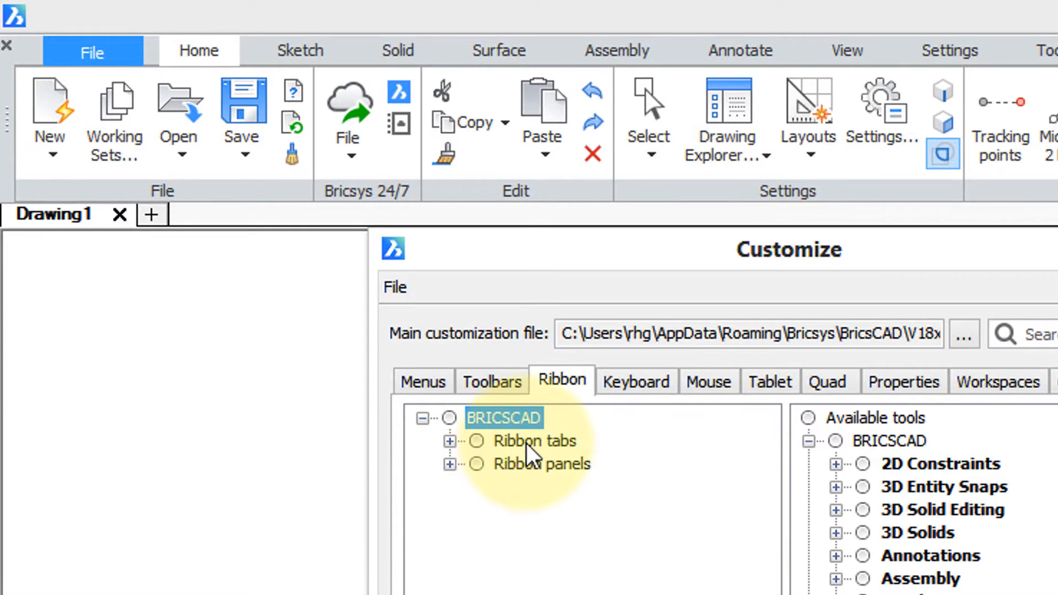
mouse_move(574, 476)
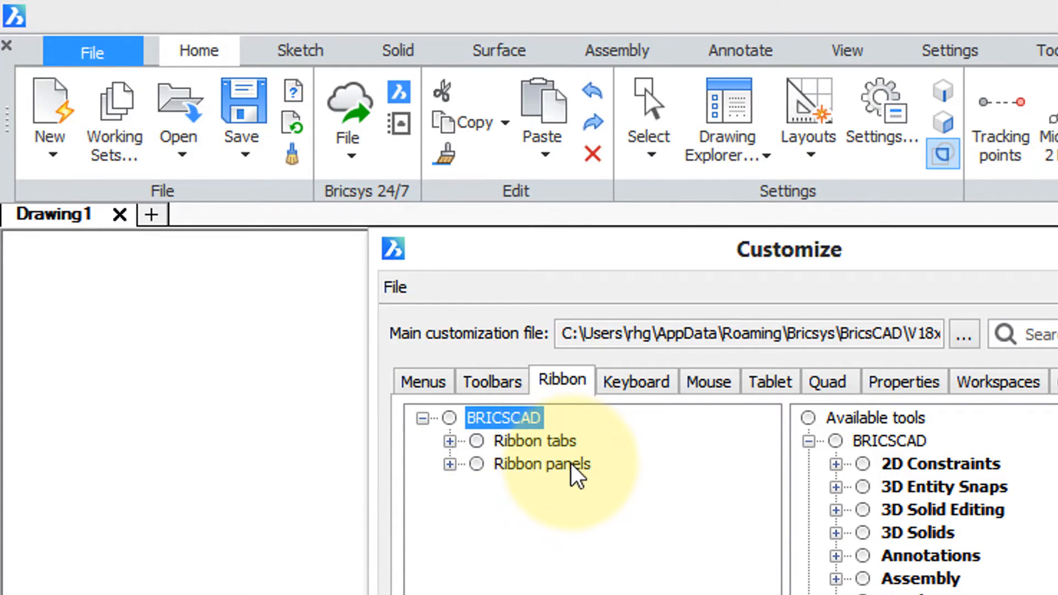
mouse_move(576, 470)
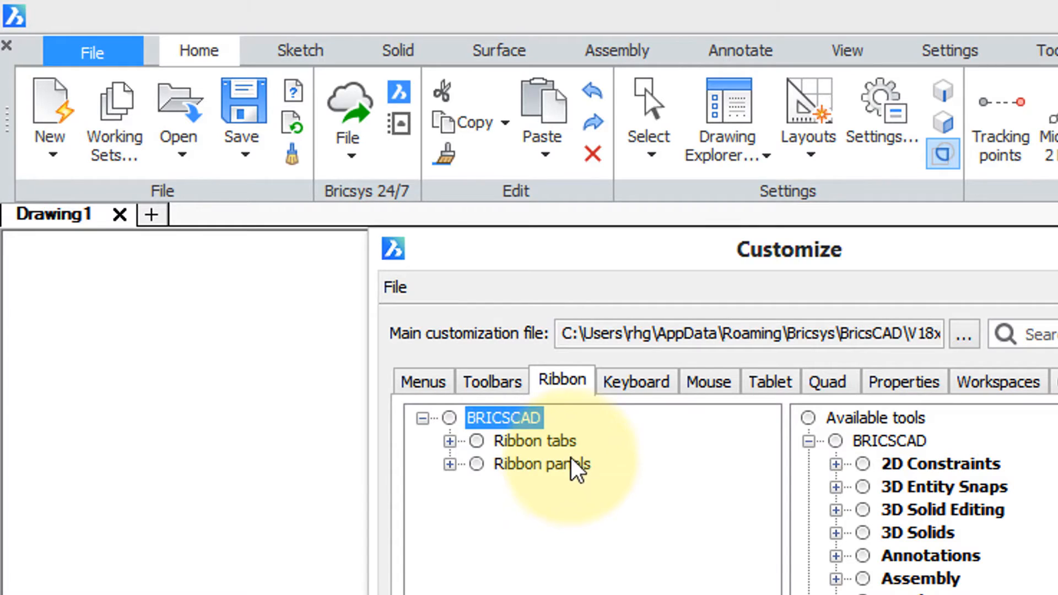
left_click(535, 441)
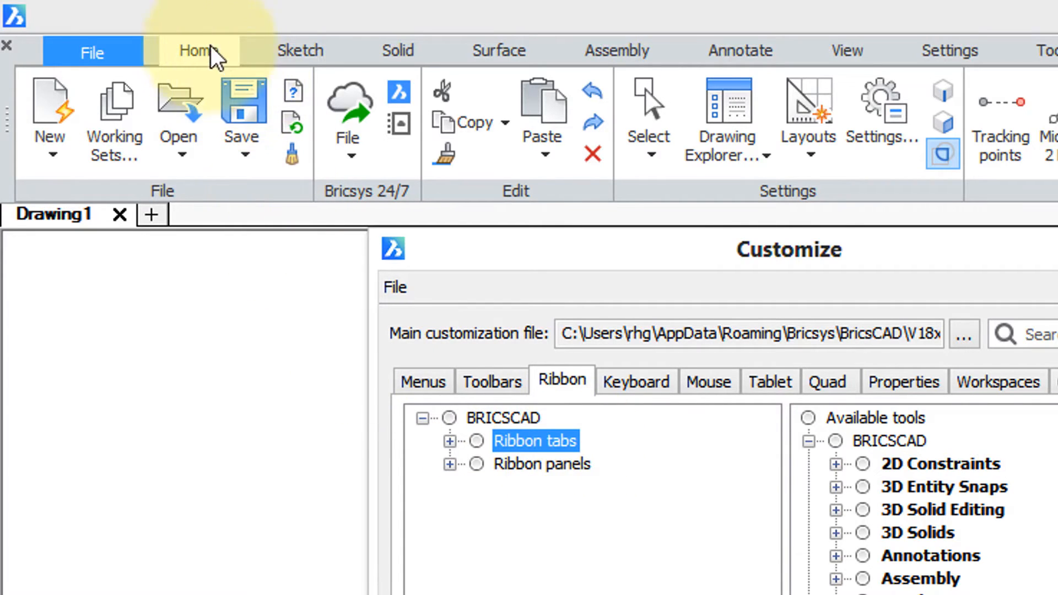
mouse_move(617, 516)
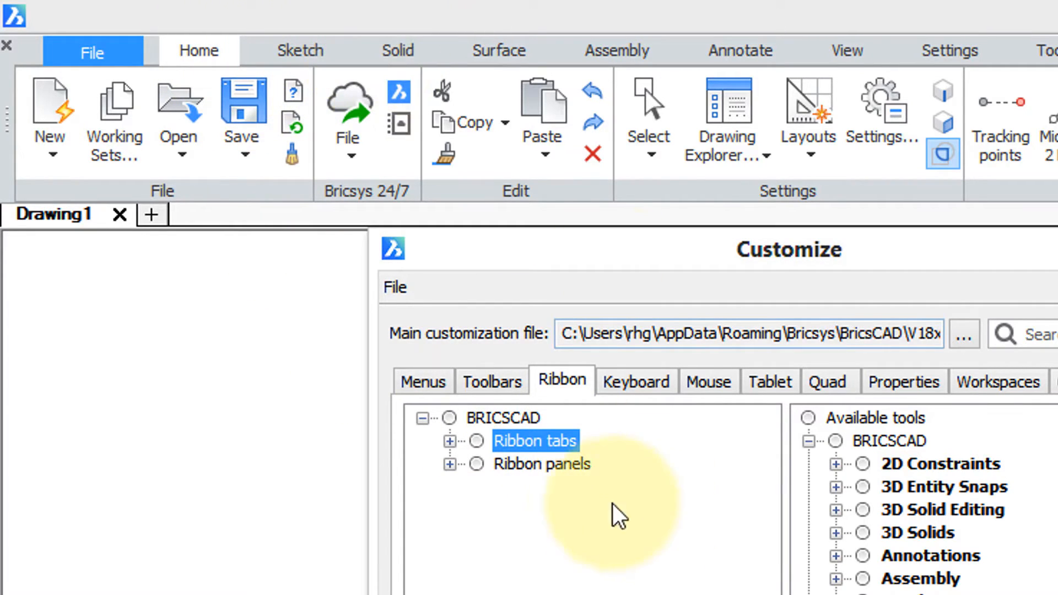
mouse_move(134, 189)
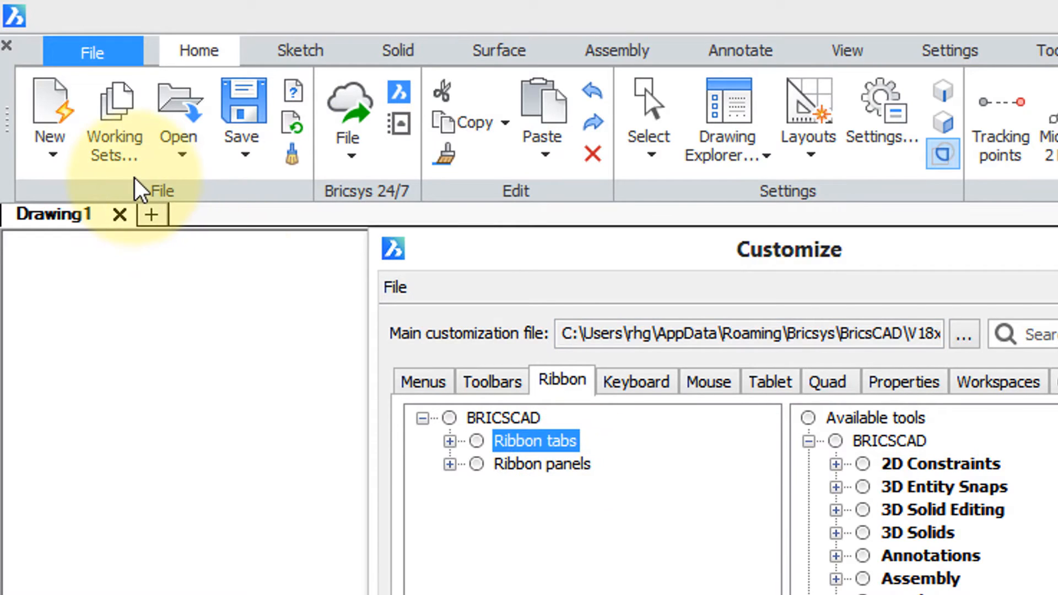
mouse_move(534, 397)
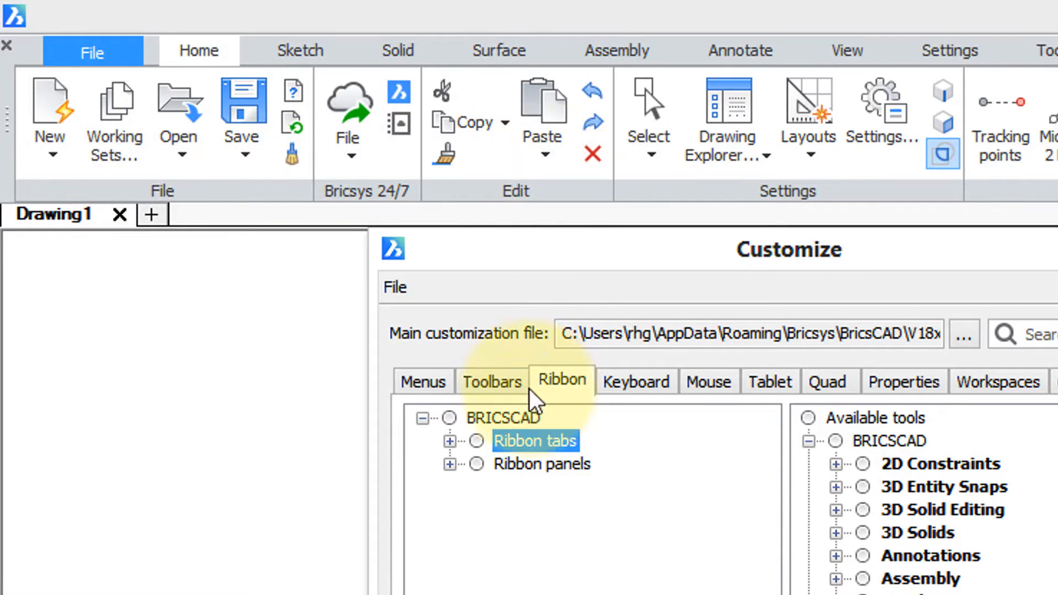
left_click(450, 441)
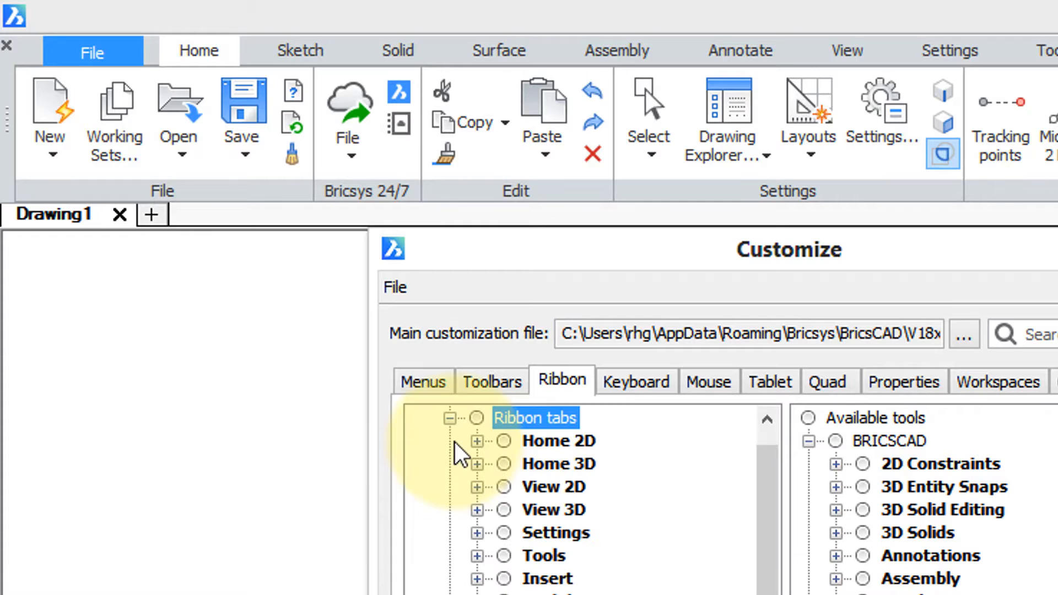
mouse_move(540, 469)
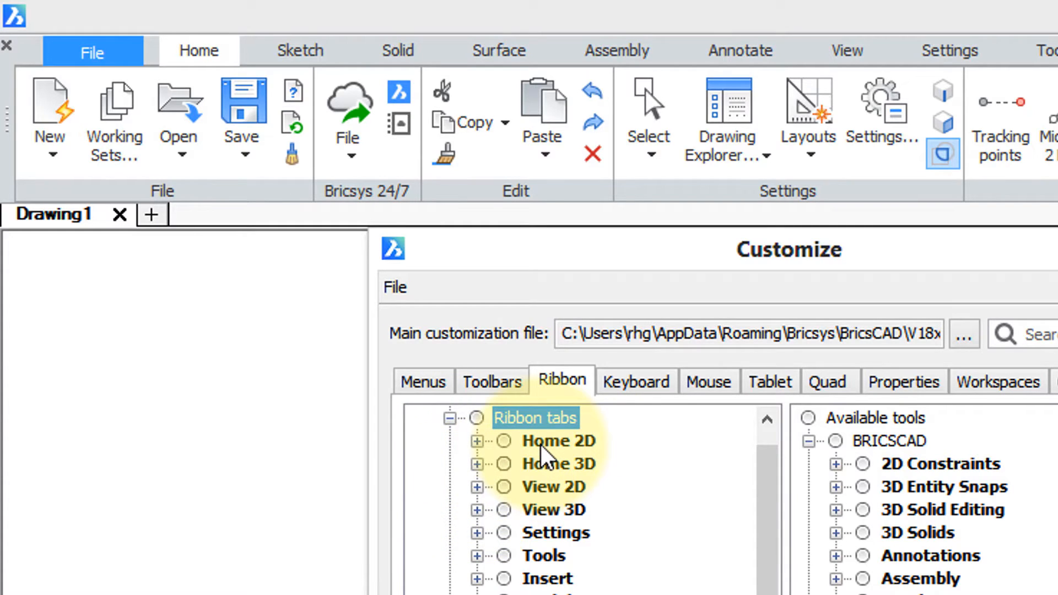
Step: Review the Home 2D and Home 3D tab entries, then expand Home 2D to list its panels
left_click(556, 440)
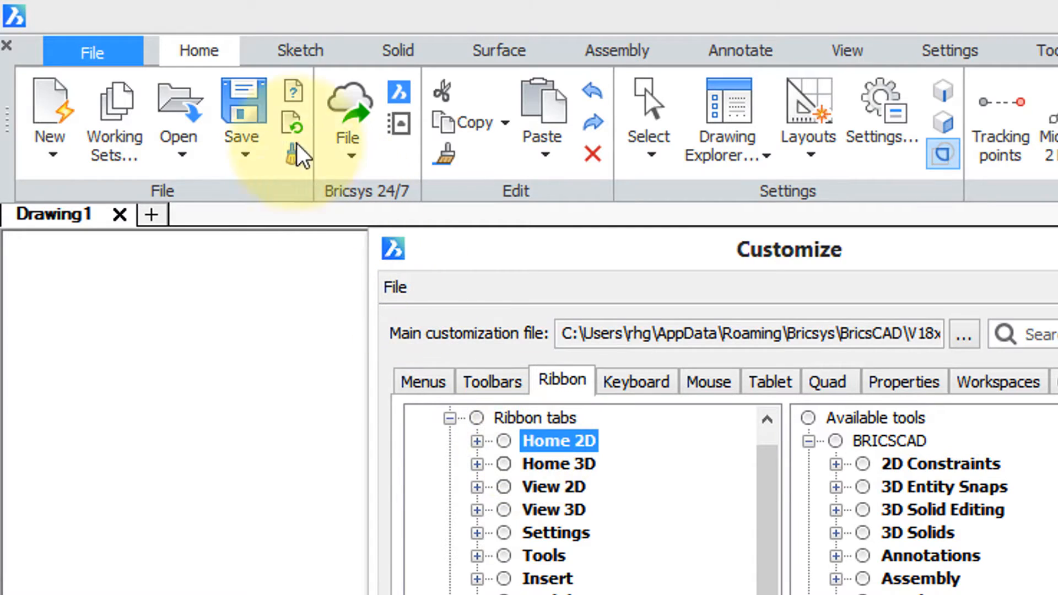
mouse_move(597, 486)
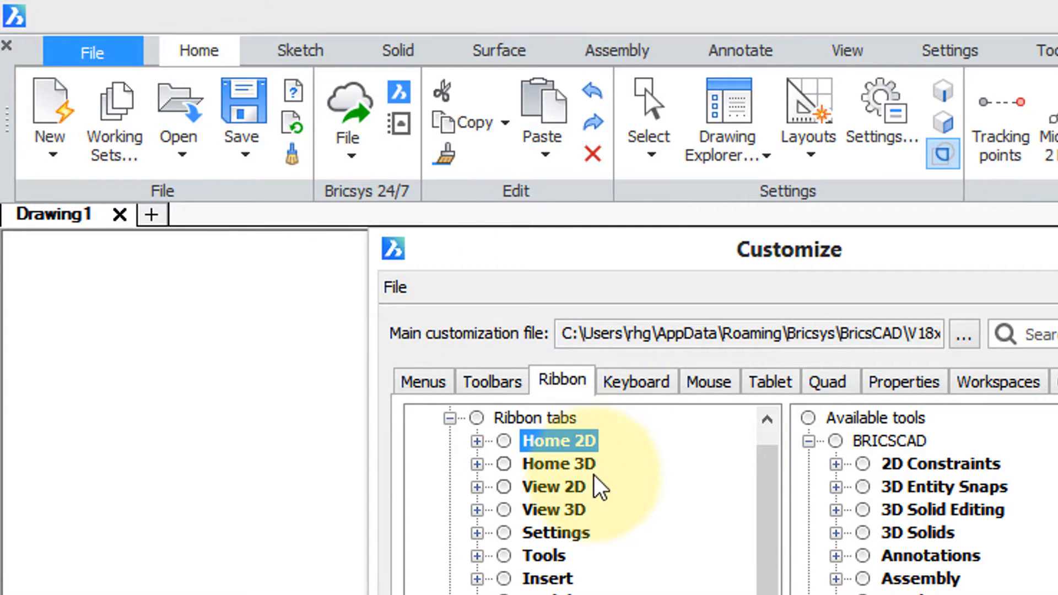
left_click(557, 464)
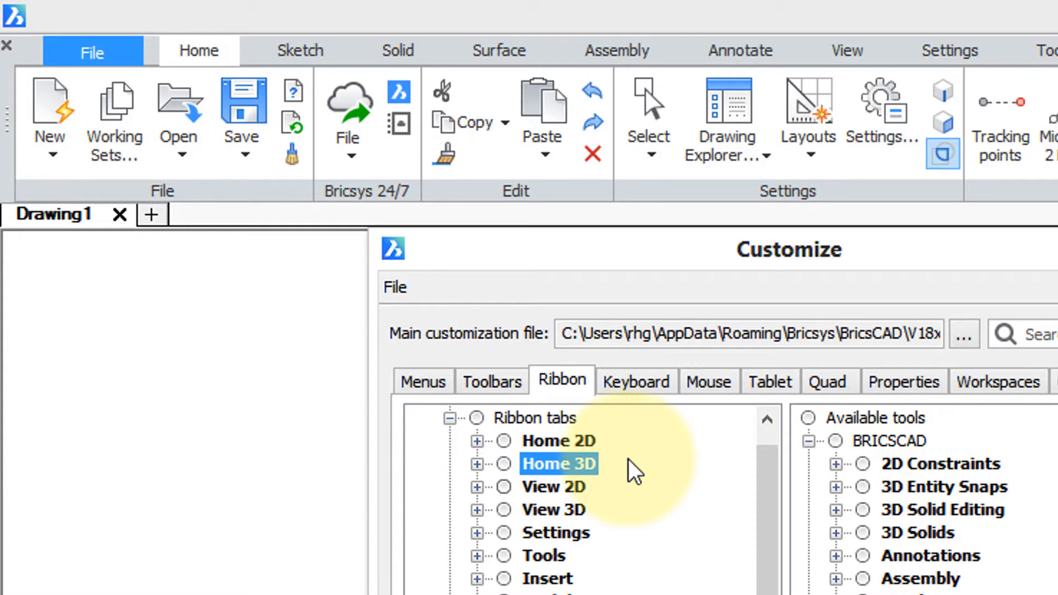
left_click(558, 441)
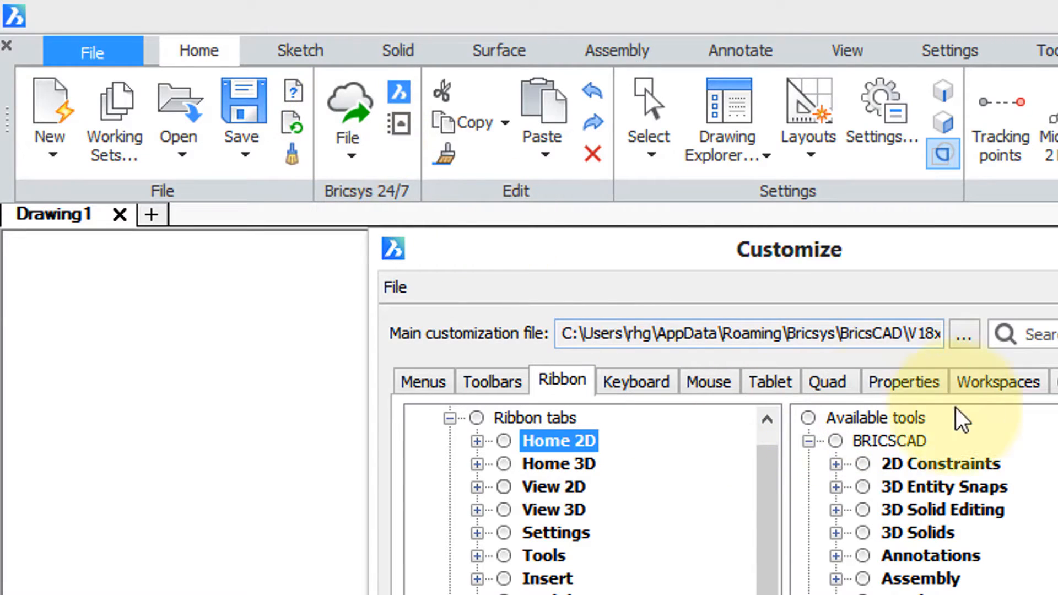
mouse_move(492, 472)
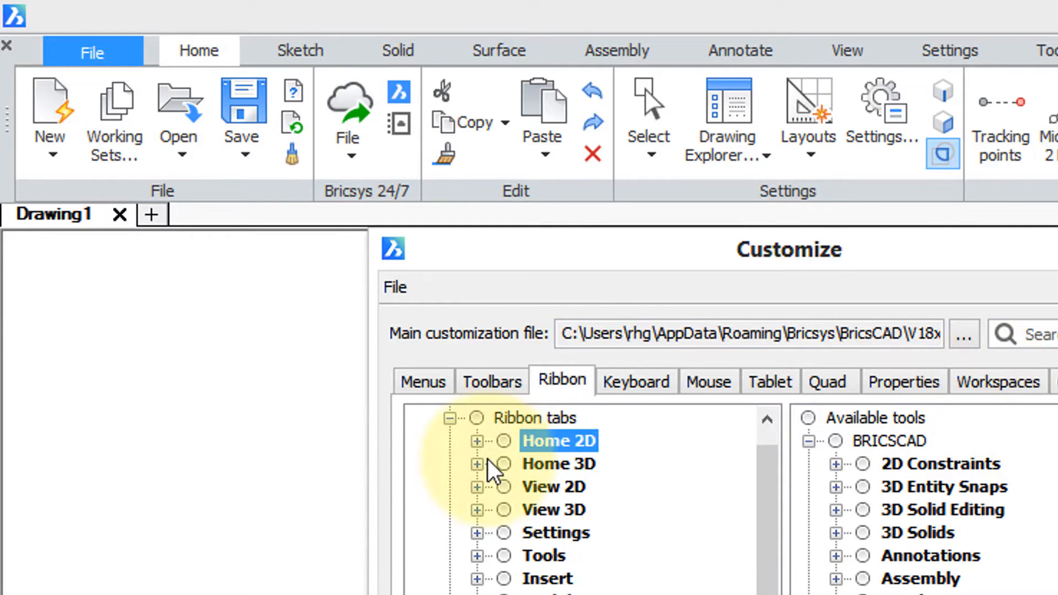
left_click(479, 441)
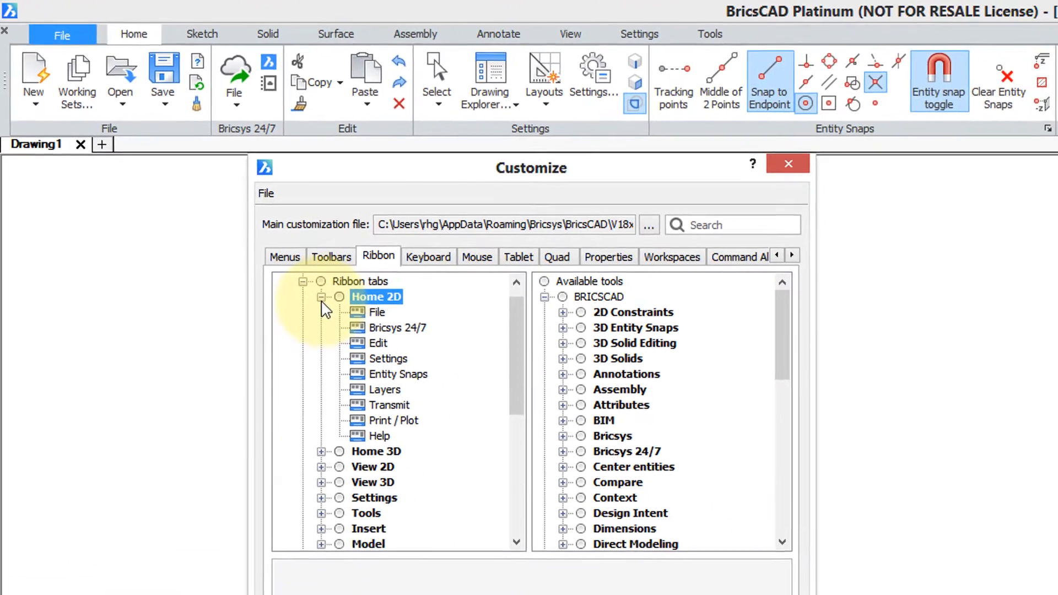
Step: Compare the File, Bricsys 24/7 and Edit panels of Home 2D against the ribbon, then collapse Ribbon tabs
left_click(377, 312)
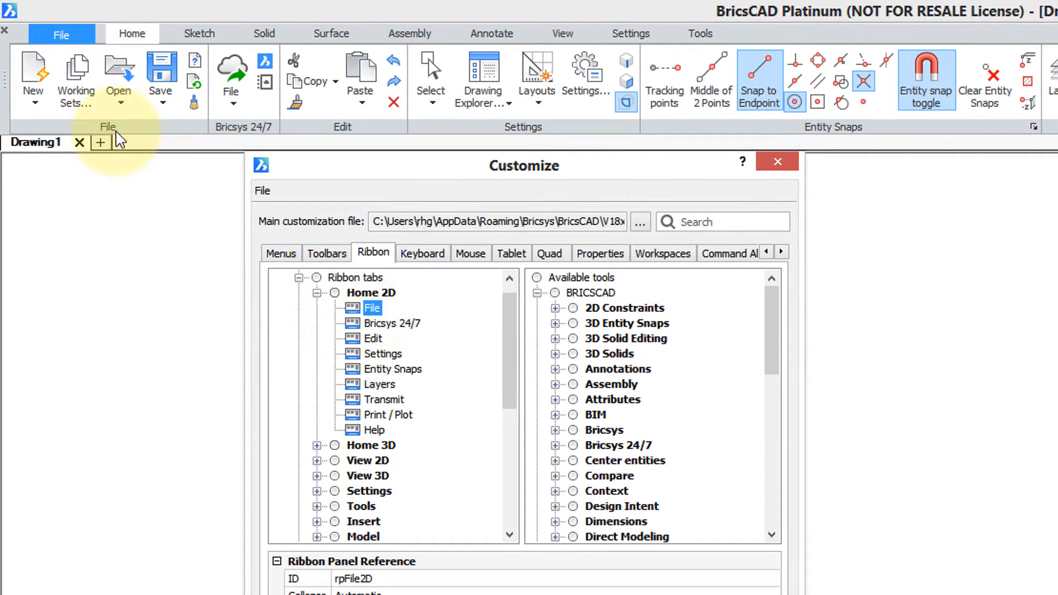
left_click(390, 323)
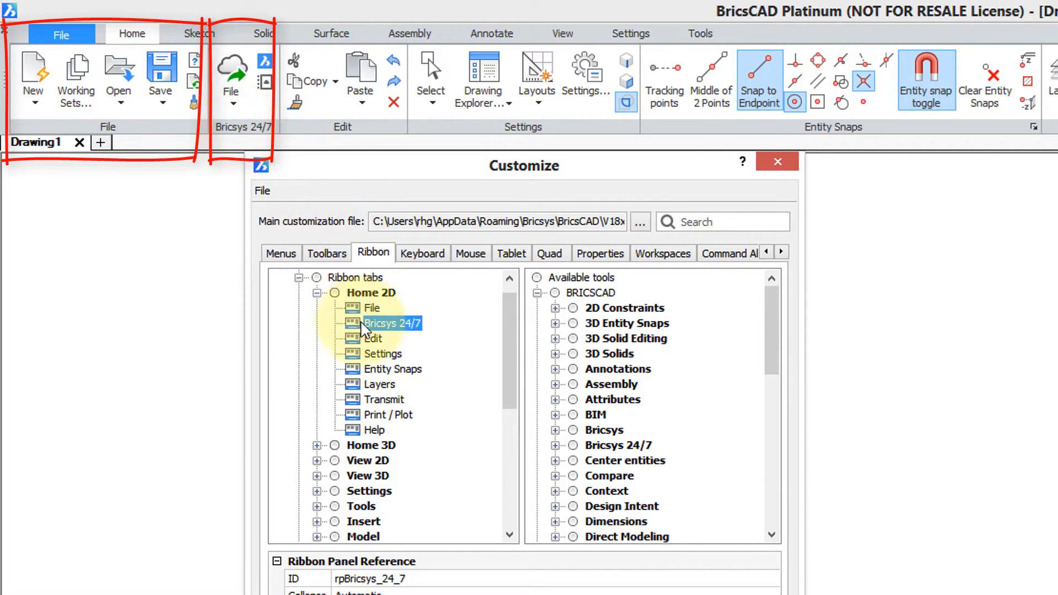
left_click(372, 338)
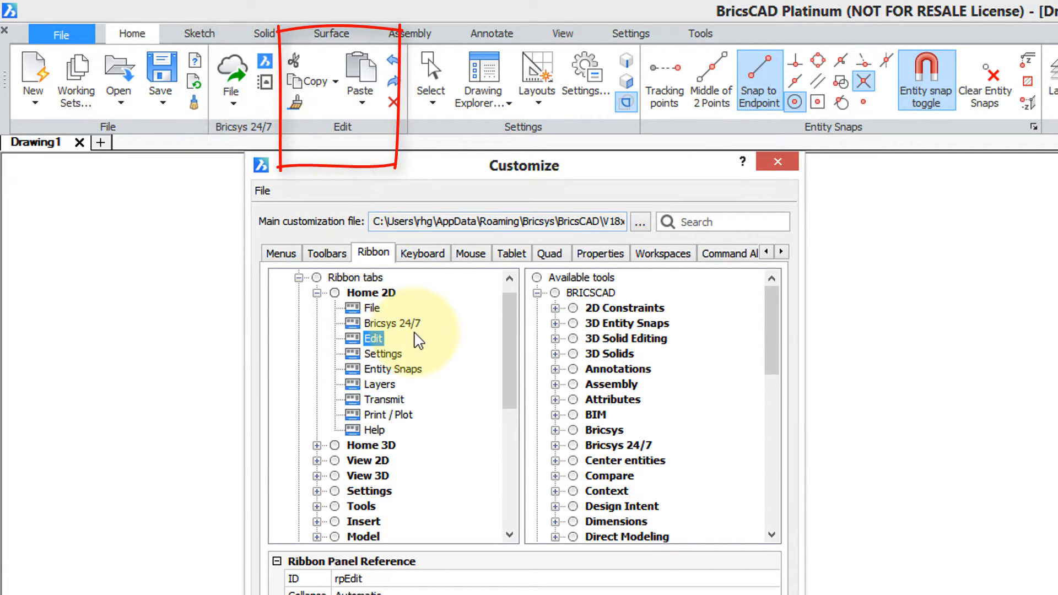
left_click(371, 308)
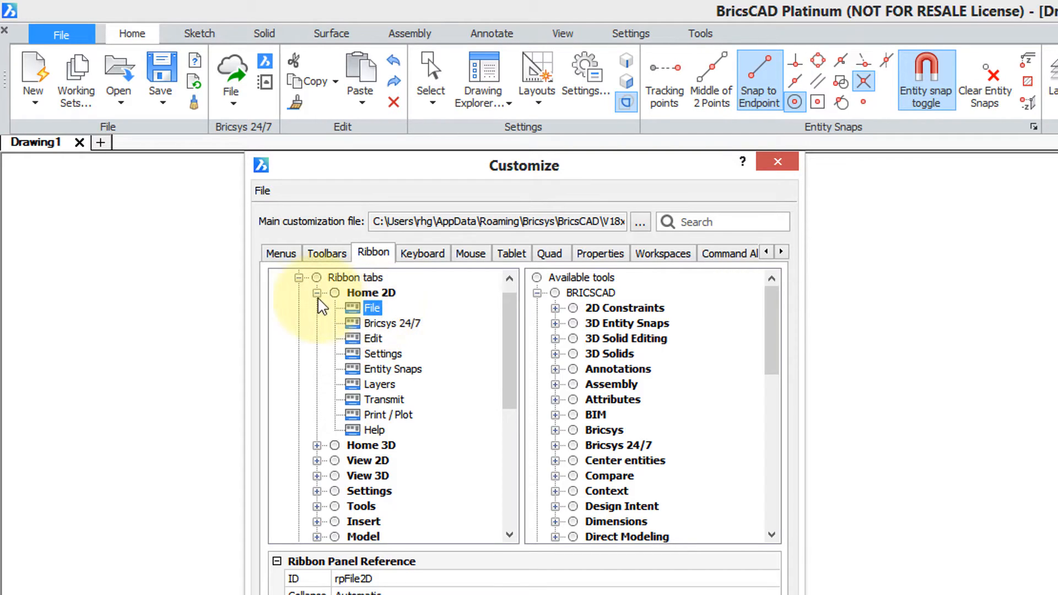
left_click(299, 277)
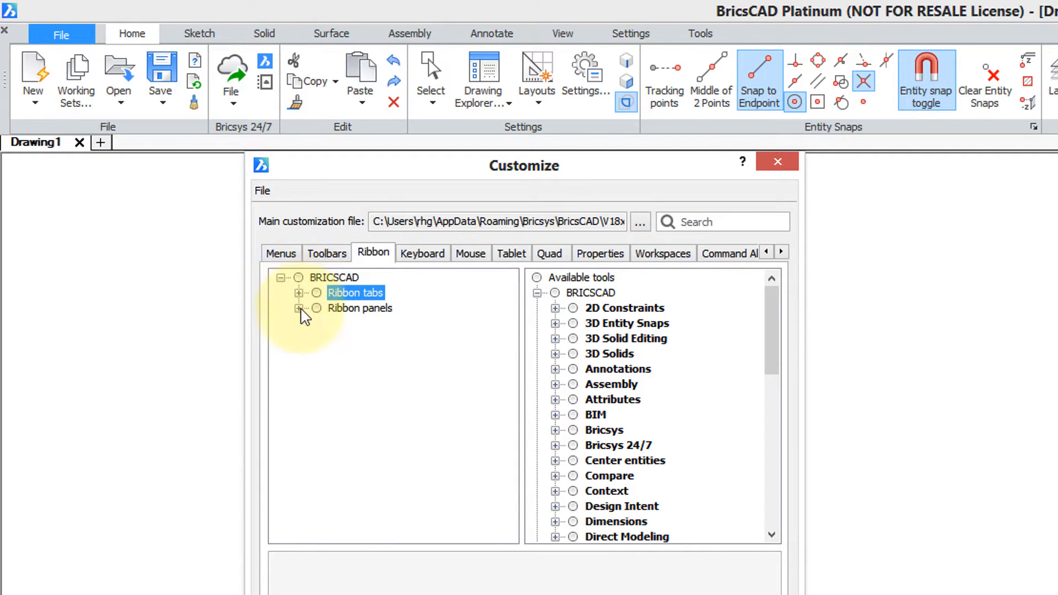
Step: Expand Home - File 2D to reveal its row, the New split button's commands and the Audit/Recover/Purge sub-panel
left_click(300, 308)
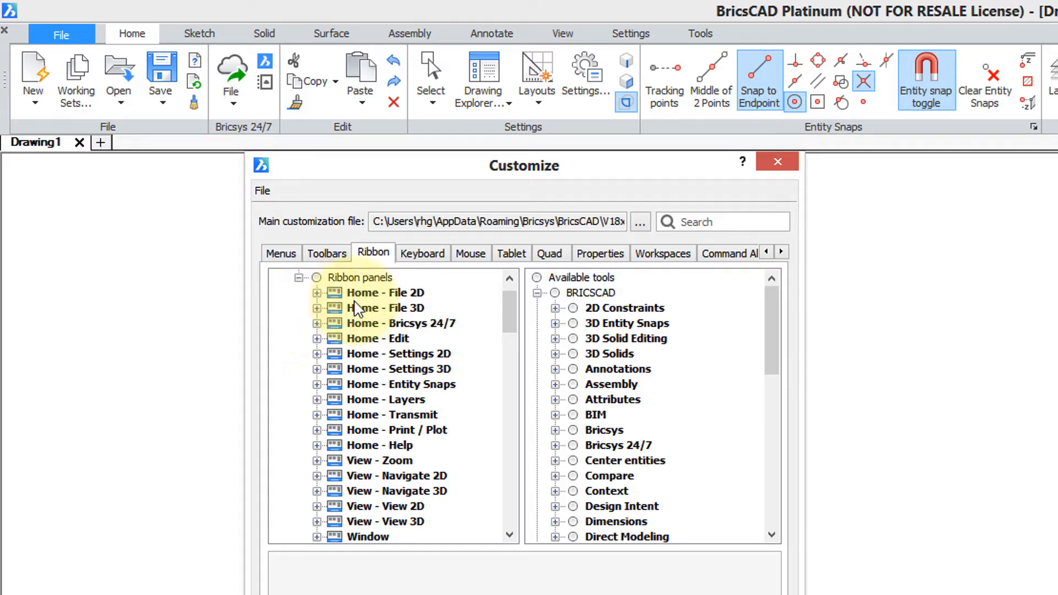
left_click(384, 292)
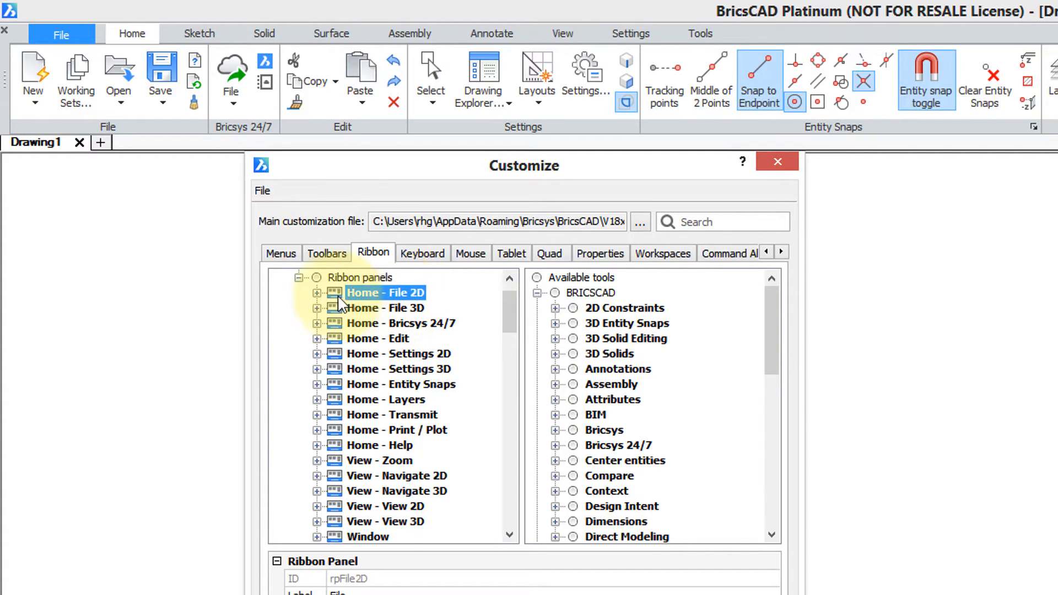
left_click(318, 292)
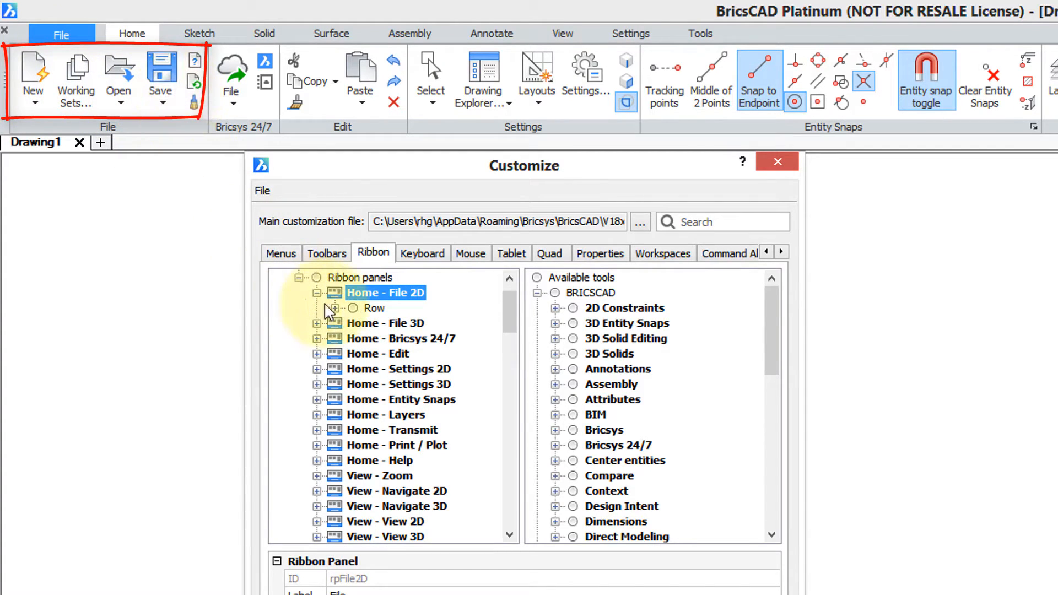
left_click(333, 309)
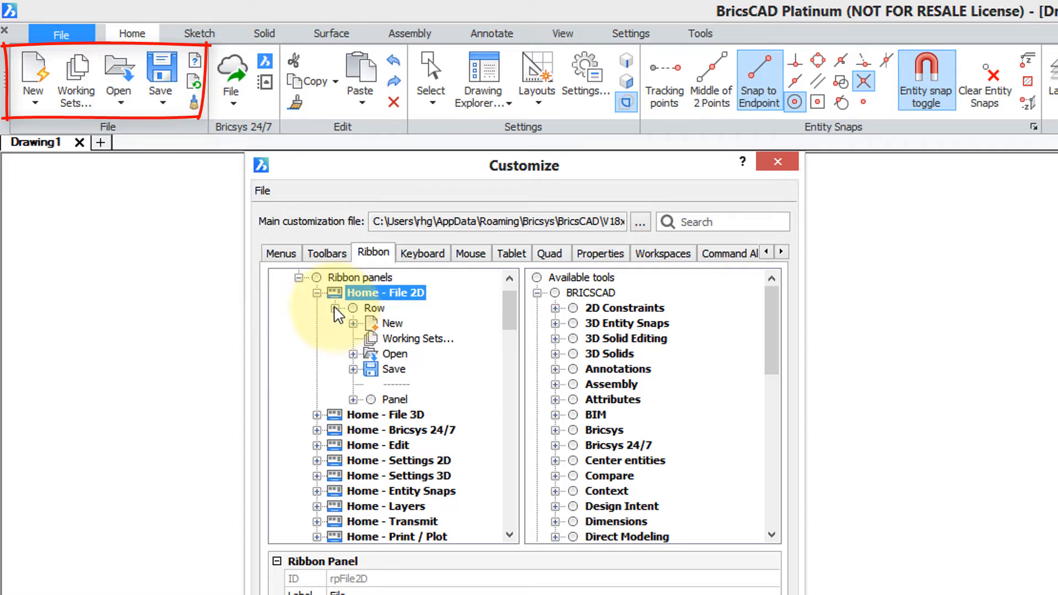
mouse_move(415, 338)
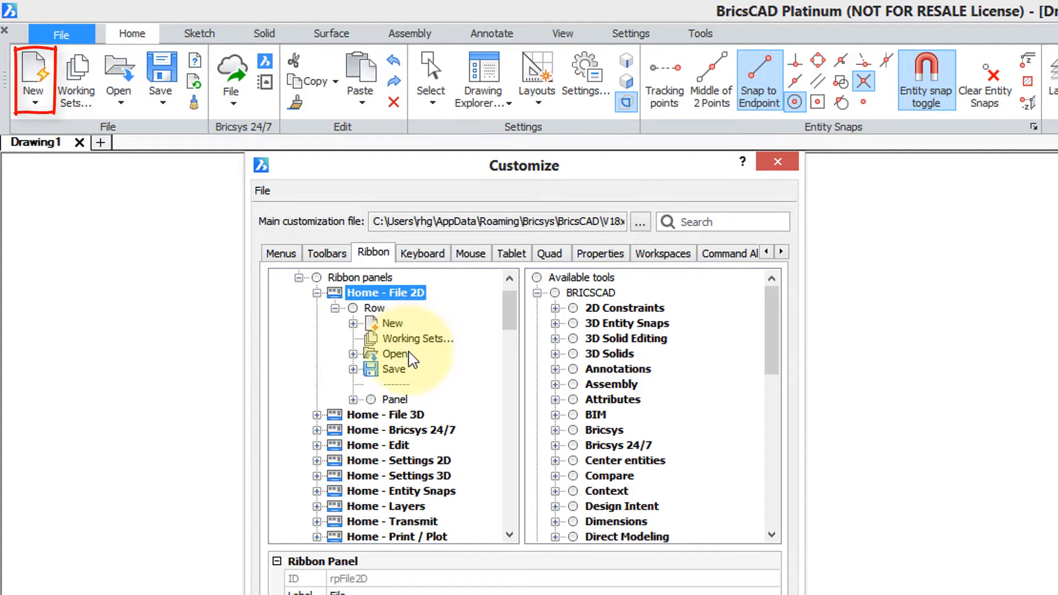
mouse_move(370, 337)
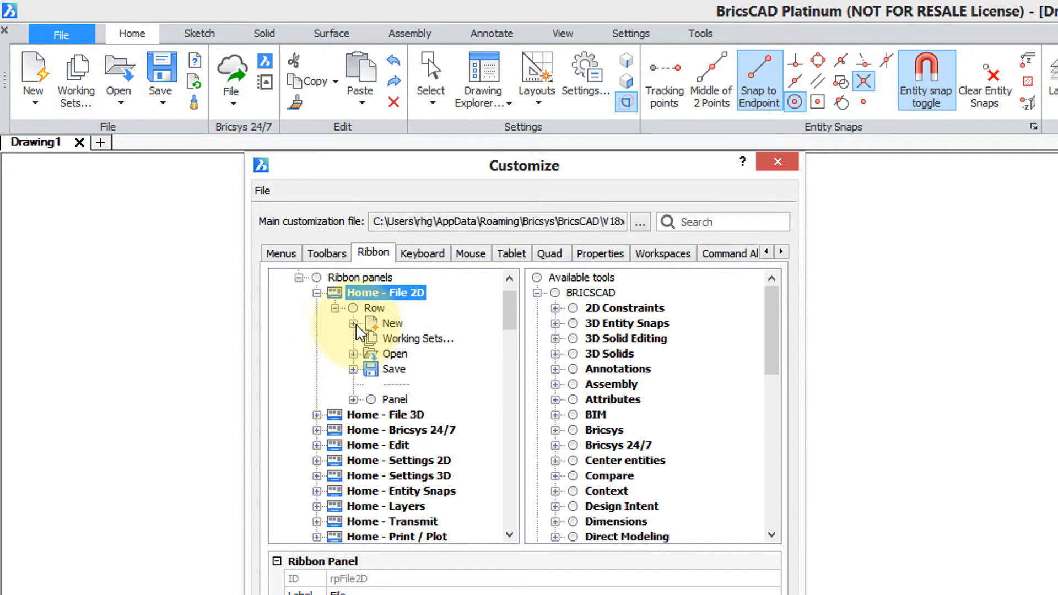
left_click(352, 323)
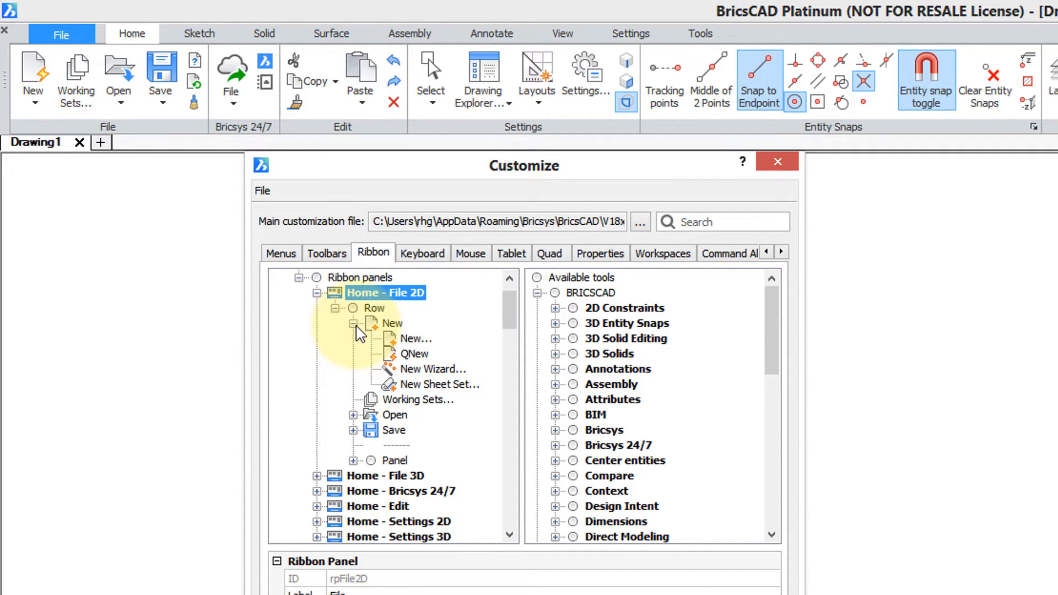
left_click(33, 104)
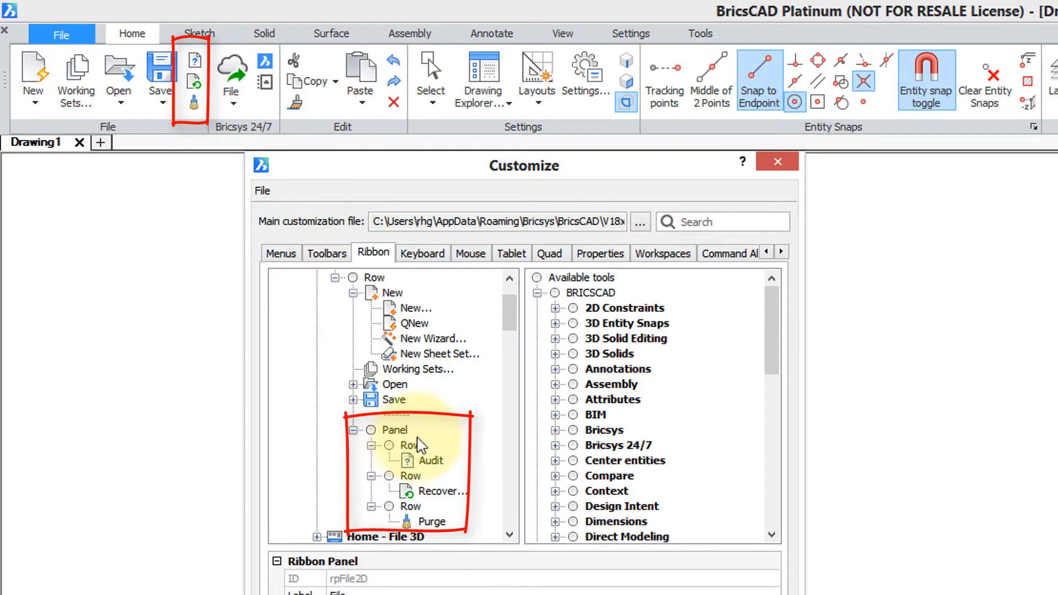
mouse_move(427, 448)
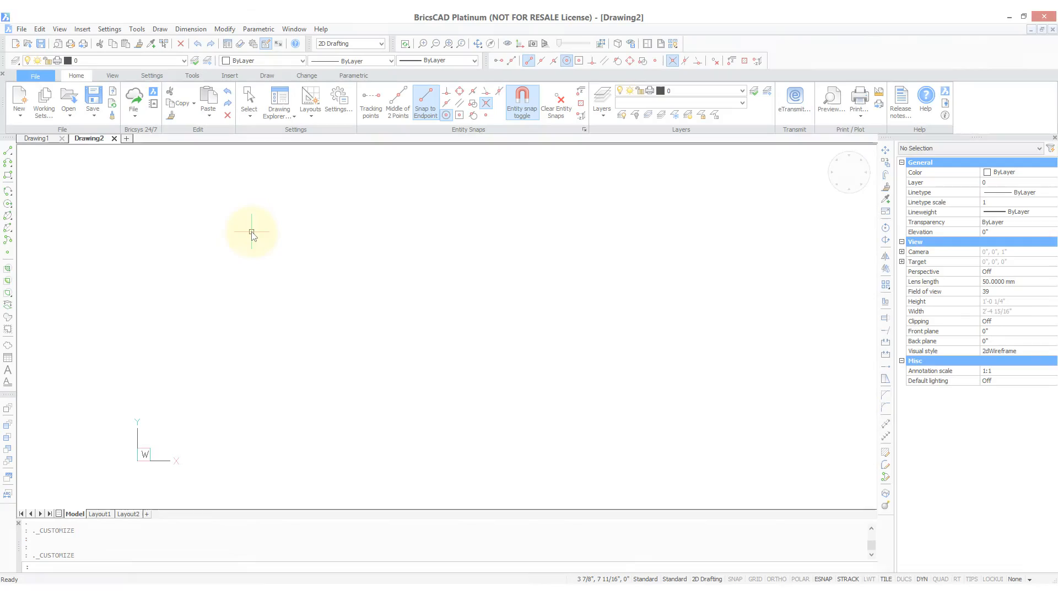
mouse_move(176, 192)
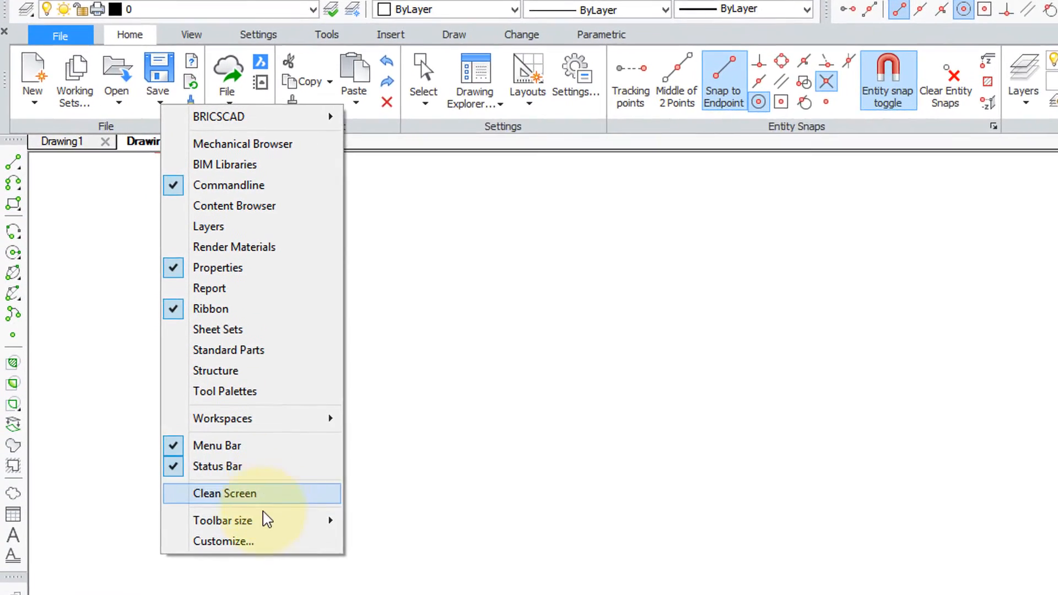
Step: Reopen Customize, jump from Home 2D to the File 2D panel definition and bring up choices on its Save entry
left_click(224, 541)
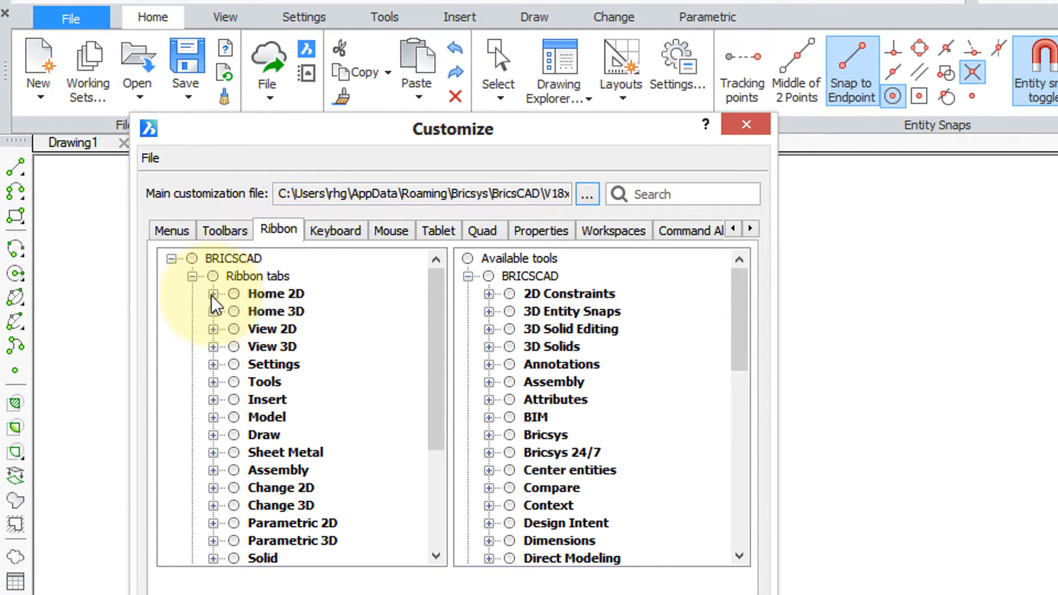
left_click(213, 293)
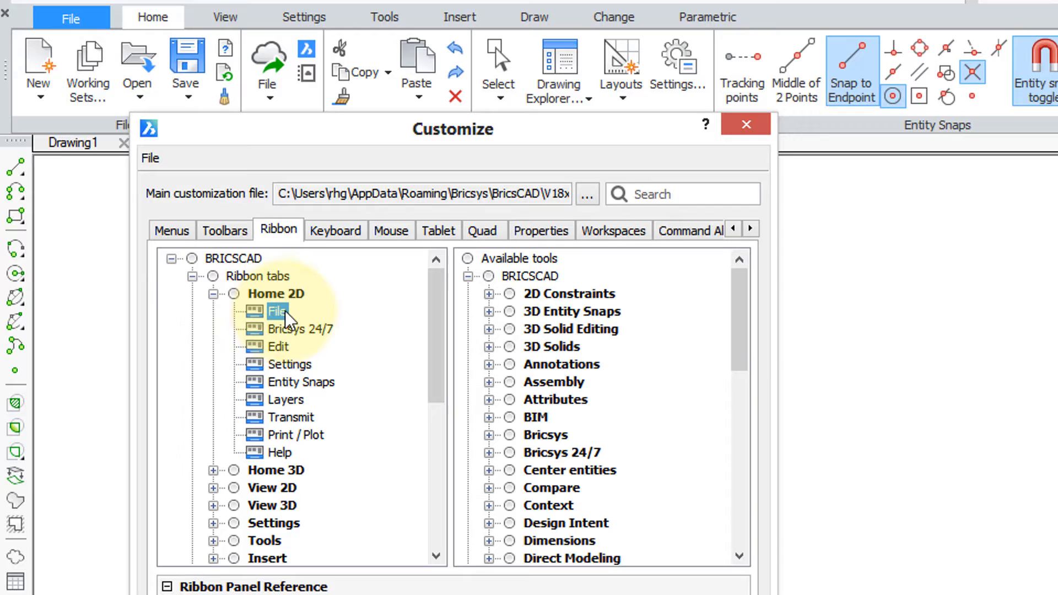
right_click(276, 310)
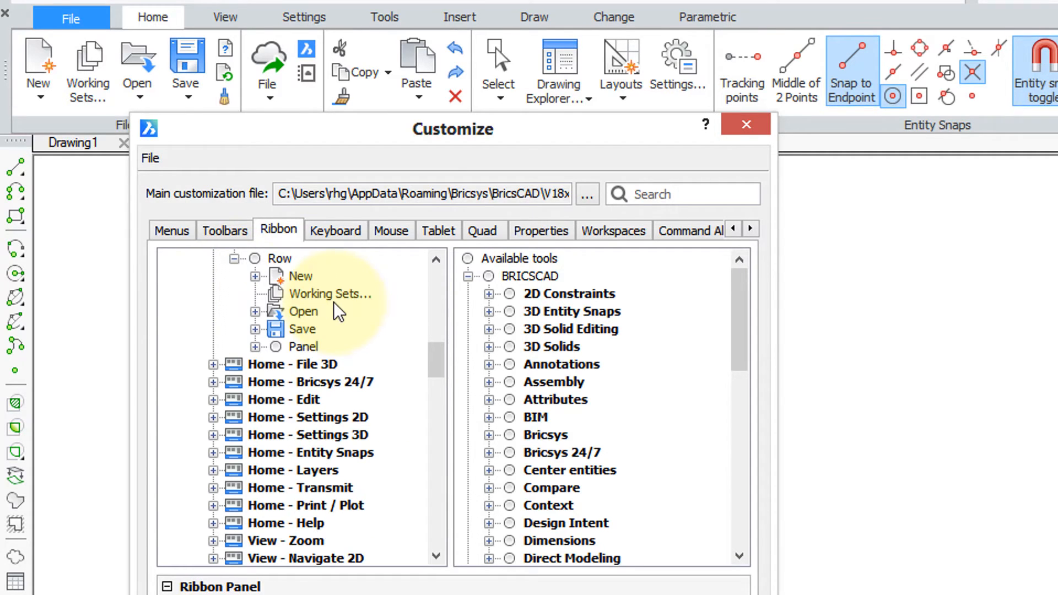
left_click(302, 329)
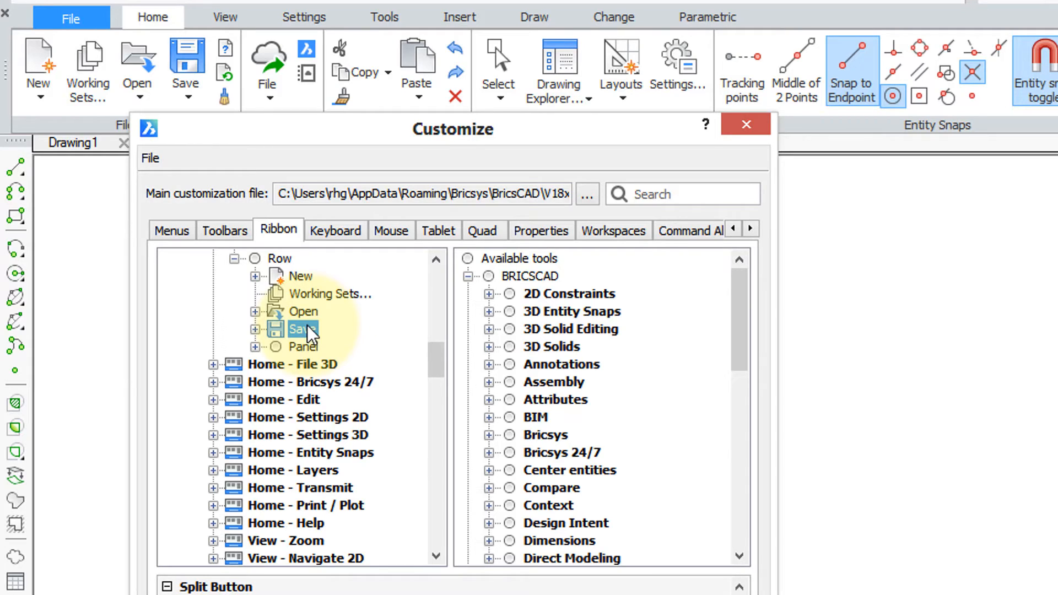
right_click(300, 328)
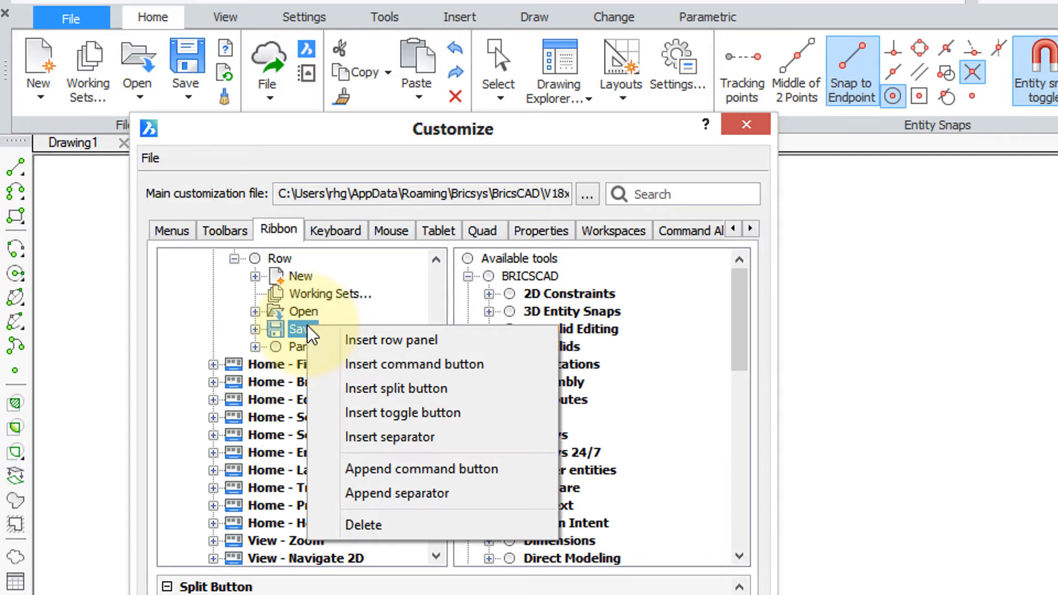
mouse_move(477, 375)
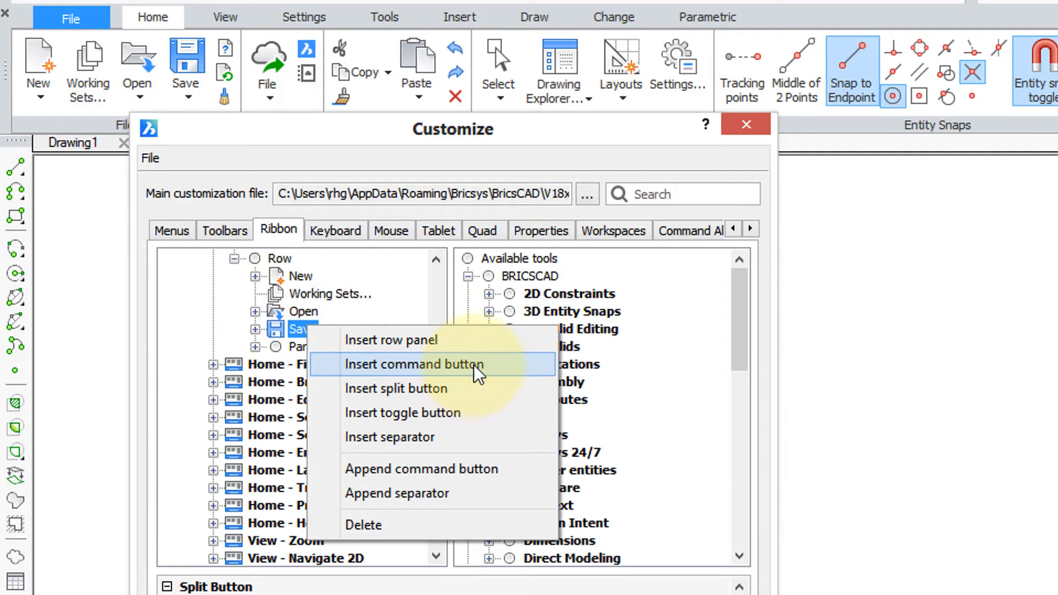
Step: Insert an Export... command button before Save, picked from the File tool group
left_click(412, 365)
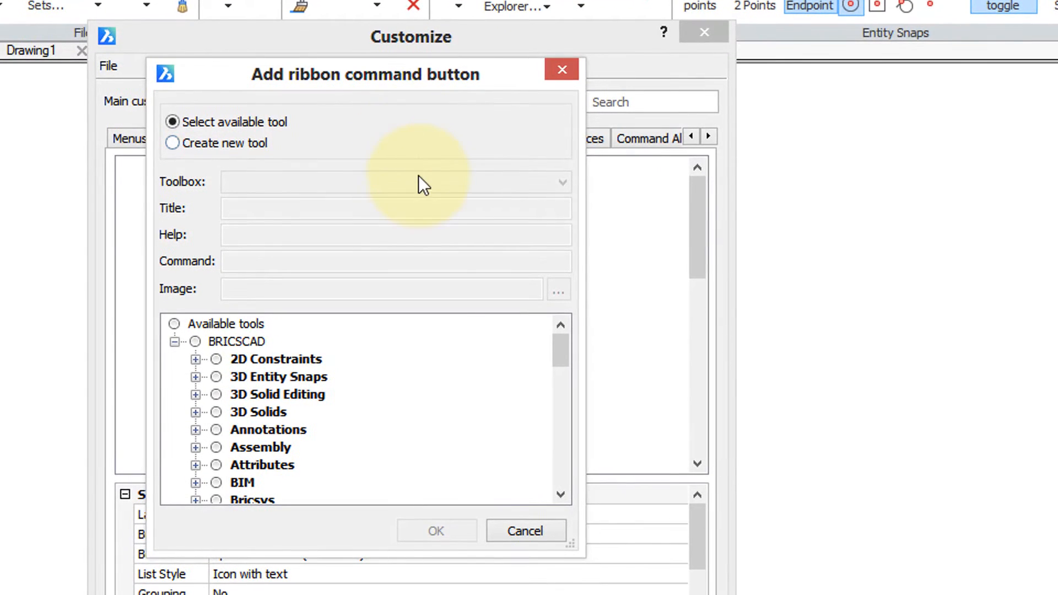
scroll("down", 3)
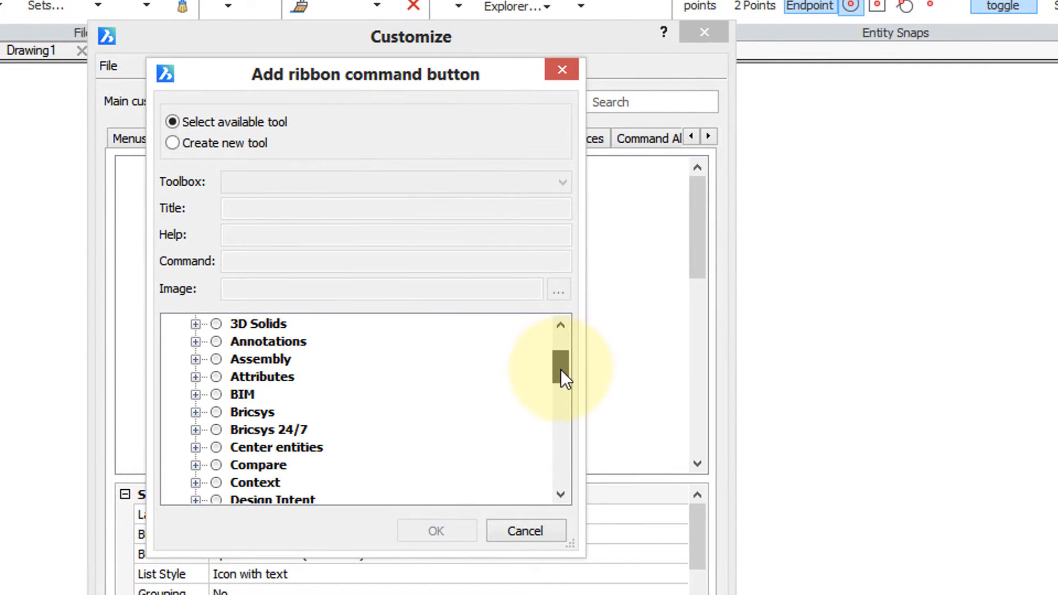
scroll("down", 3)
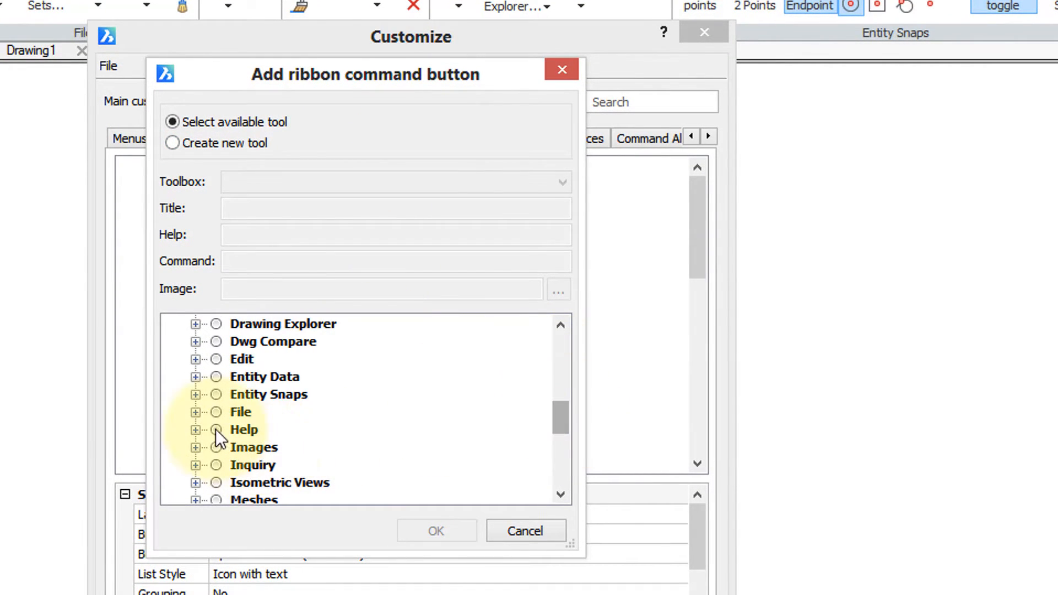
left_click(195, 411)
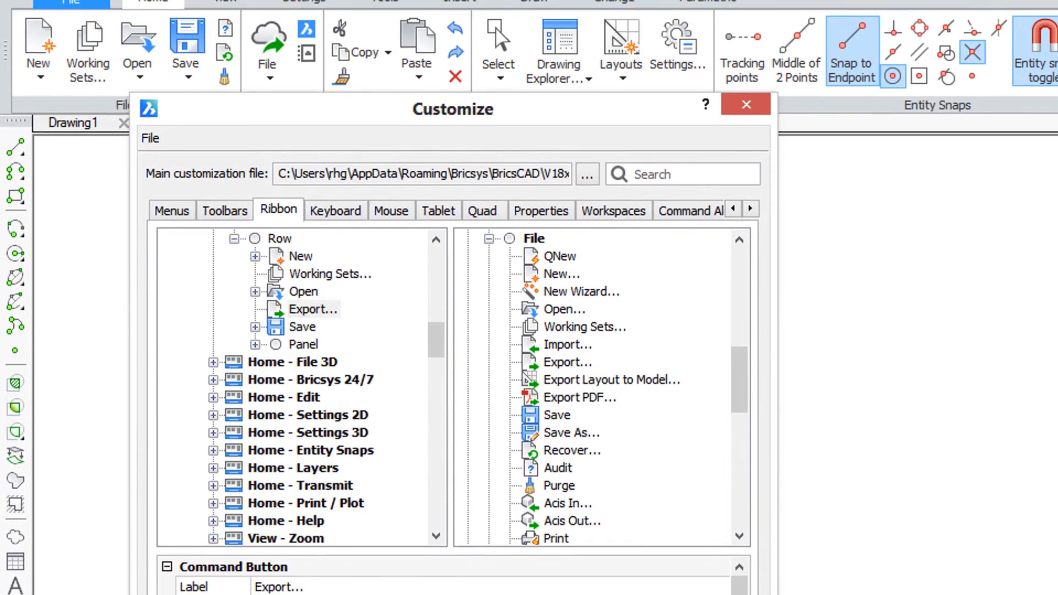
Step: Apply the customization so the small Export icon appears in the Home File panel
left_click(745, 104)
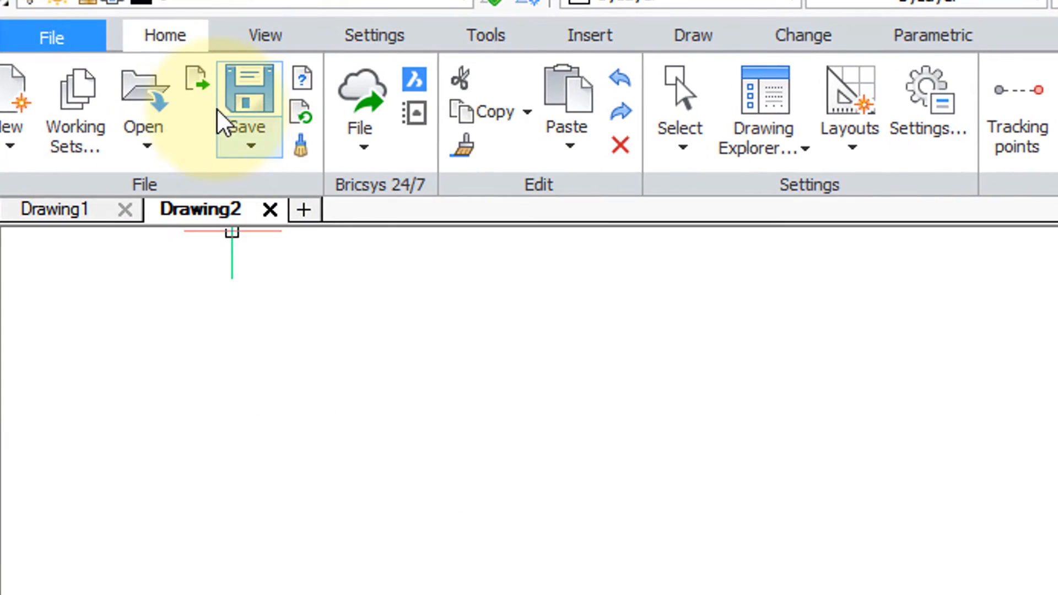
mouse_move(196, 80)
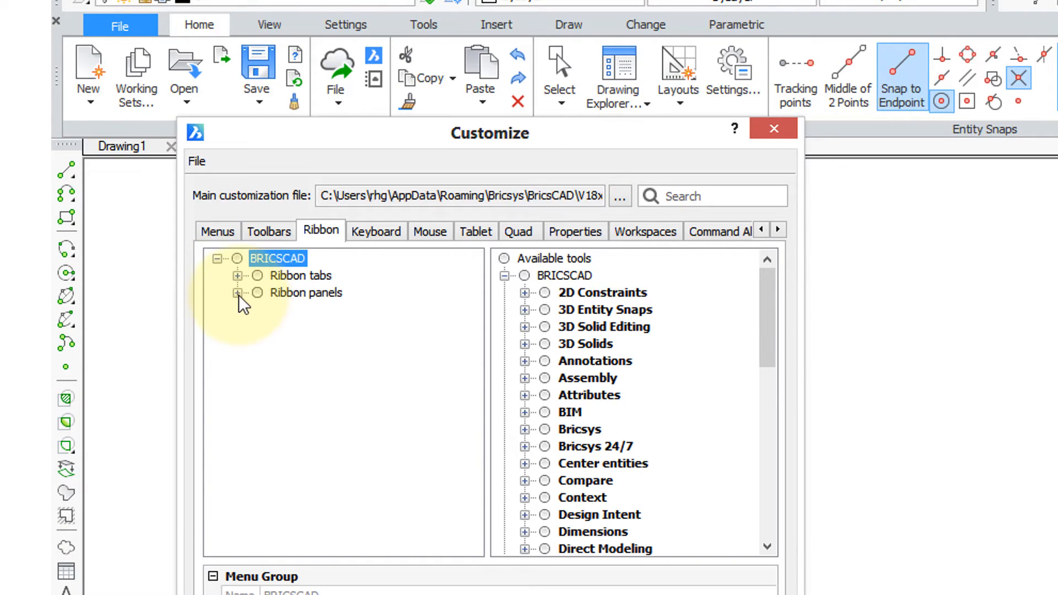
Step: Set the Export button's style to Large with text (horizontal) and apply the change
left_click(237, 293)
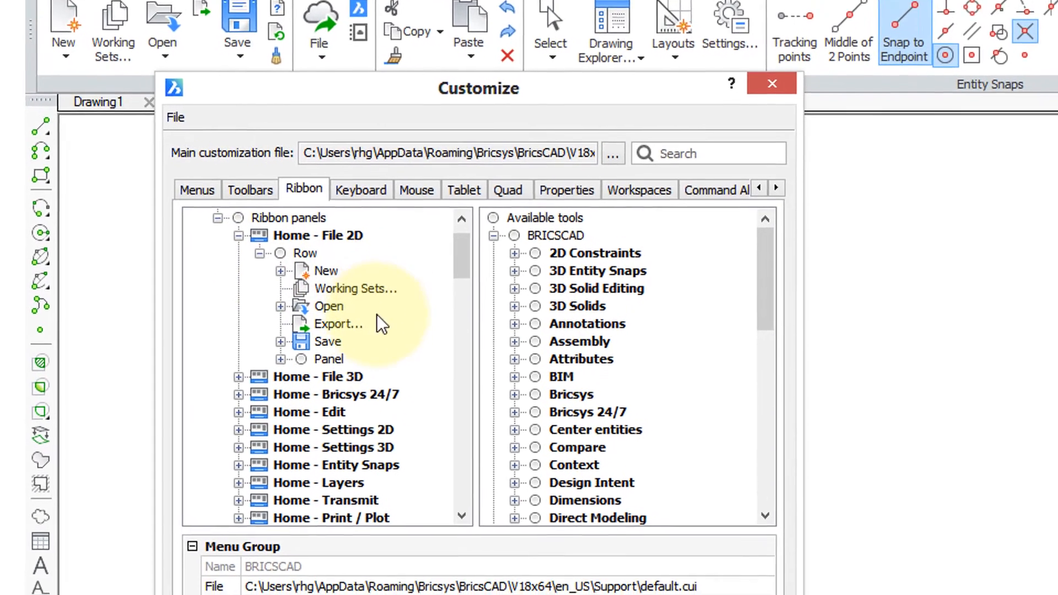
left_click(338, 324)
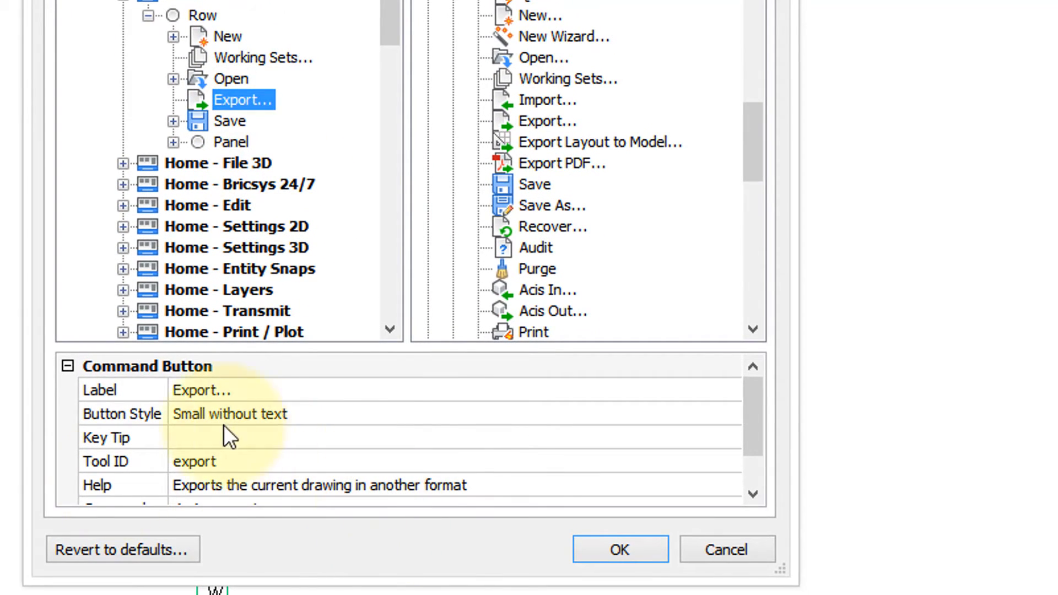
mouse_move(283, 473)
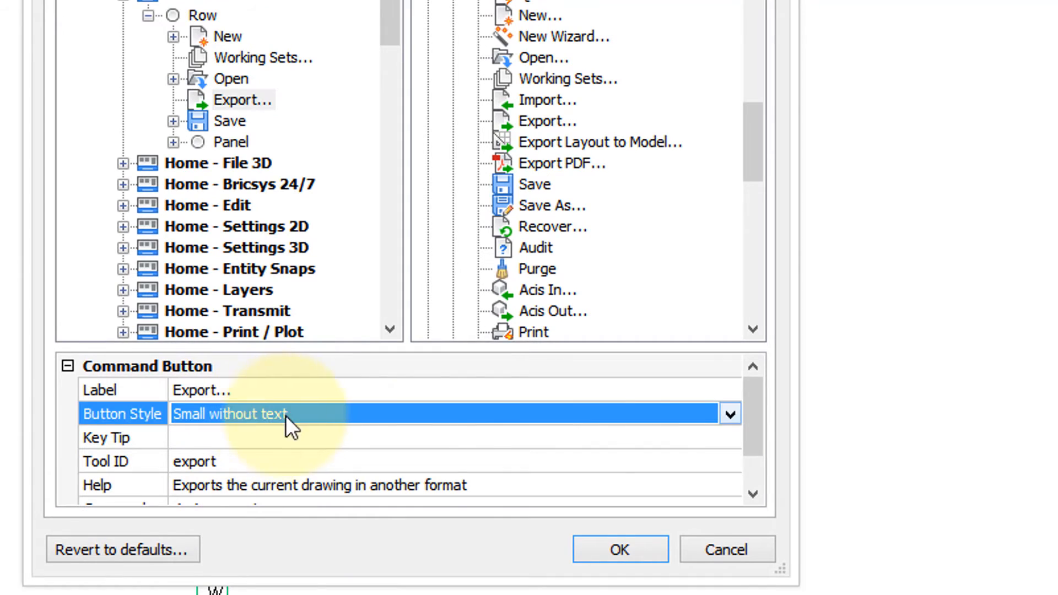
left_click(728, 413)
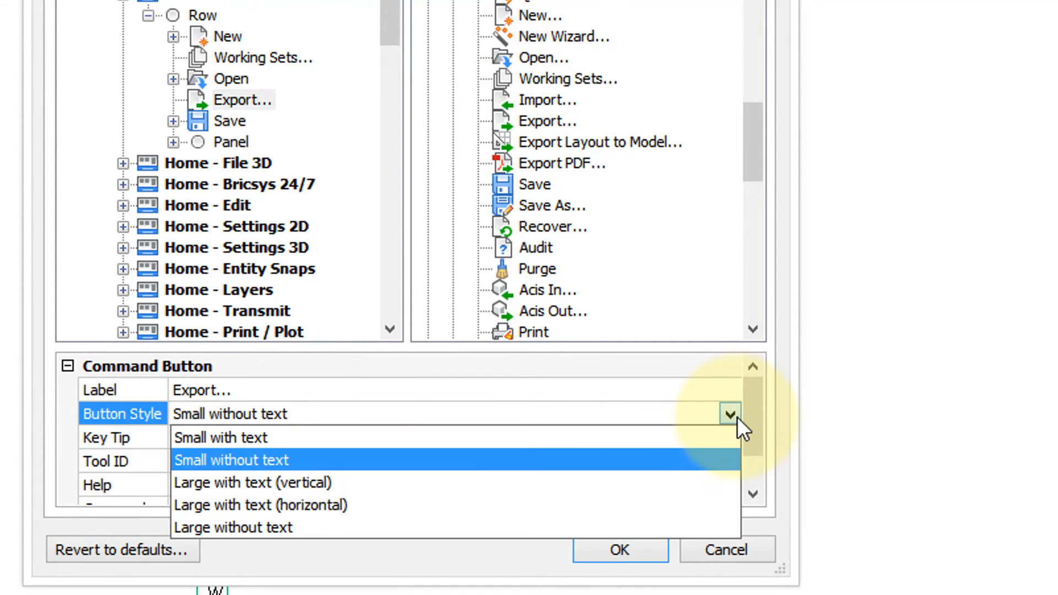
mouse_move(671, 465)
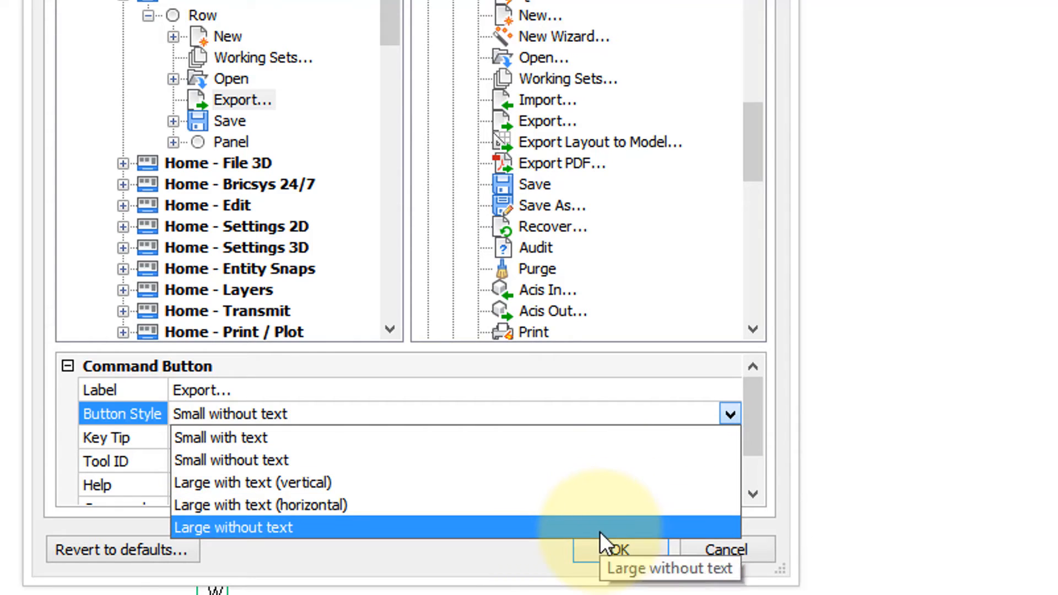
mouse_move(592, 504)
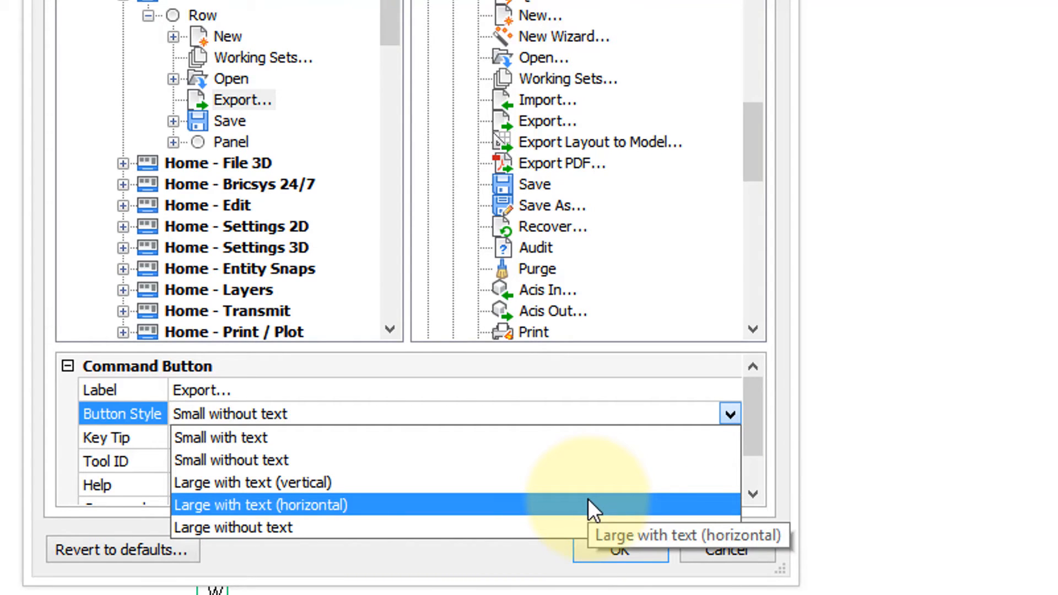
left_click(260, 504)
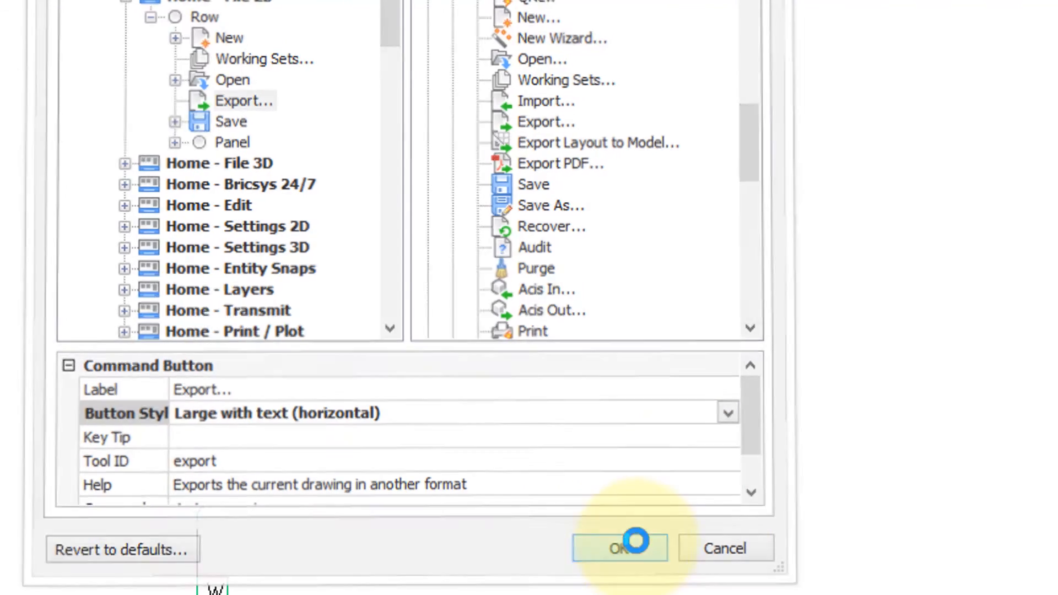
left_click(619, 547)
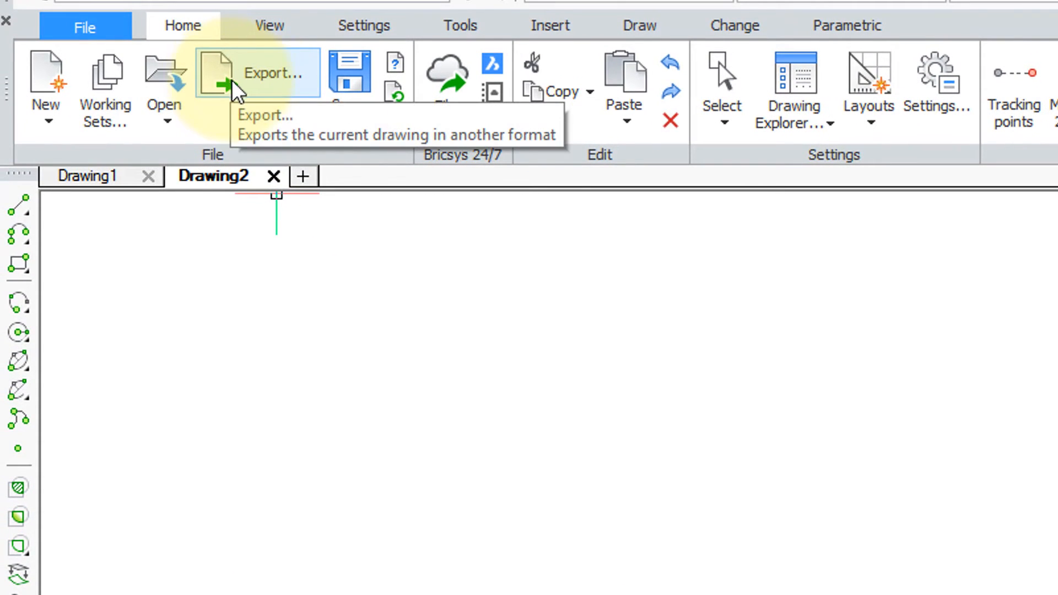
mouse_move(282, 97)
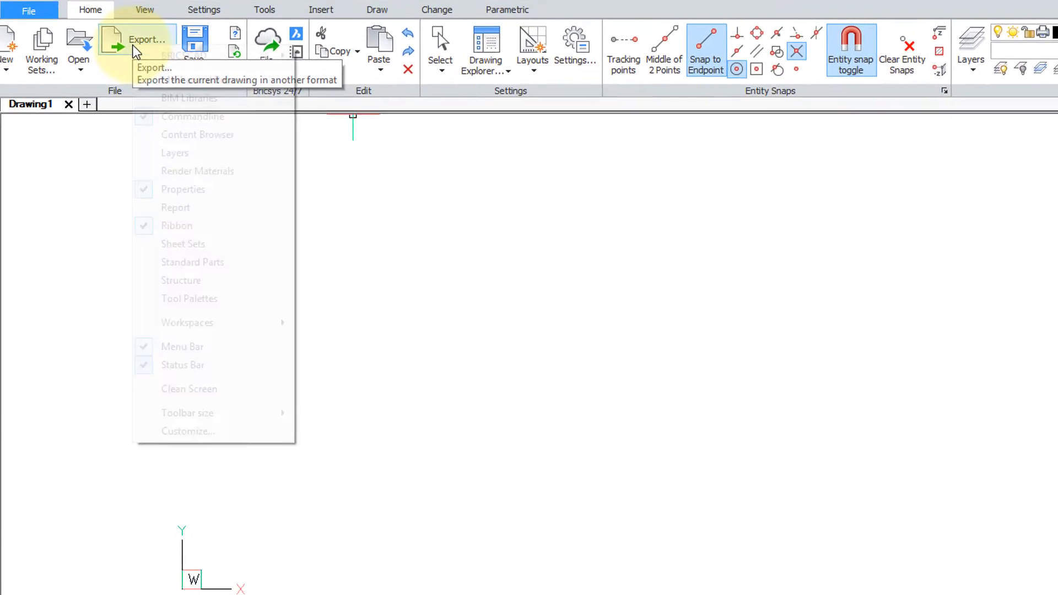
Step: Reopen customization and start adding a new ribbon panel
left_click(187, 431)
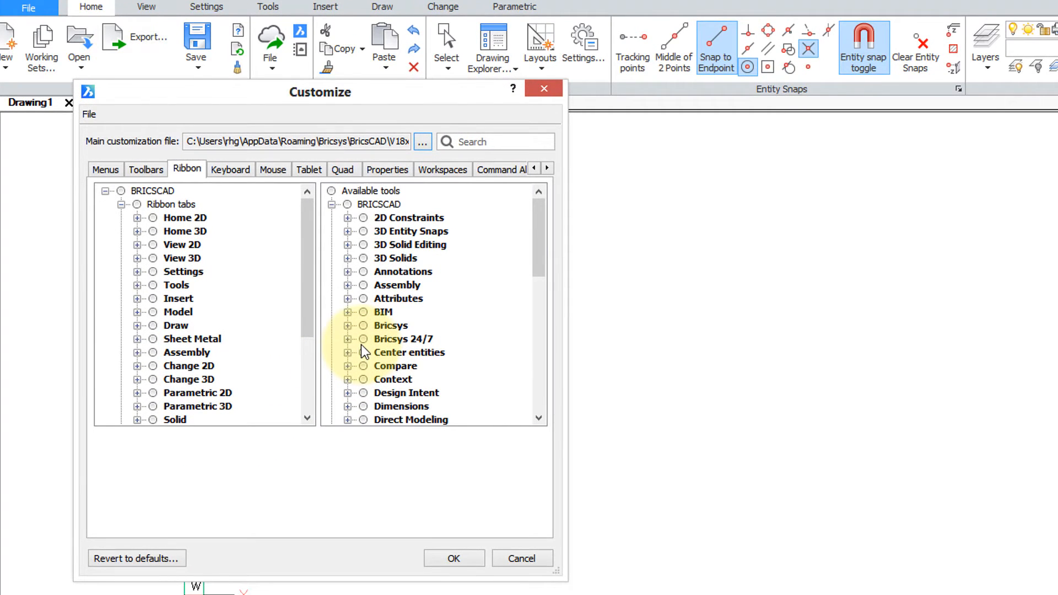
left_click(125, 205)
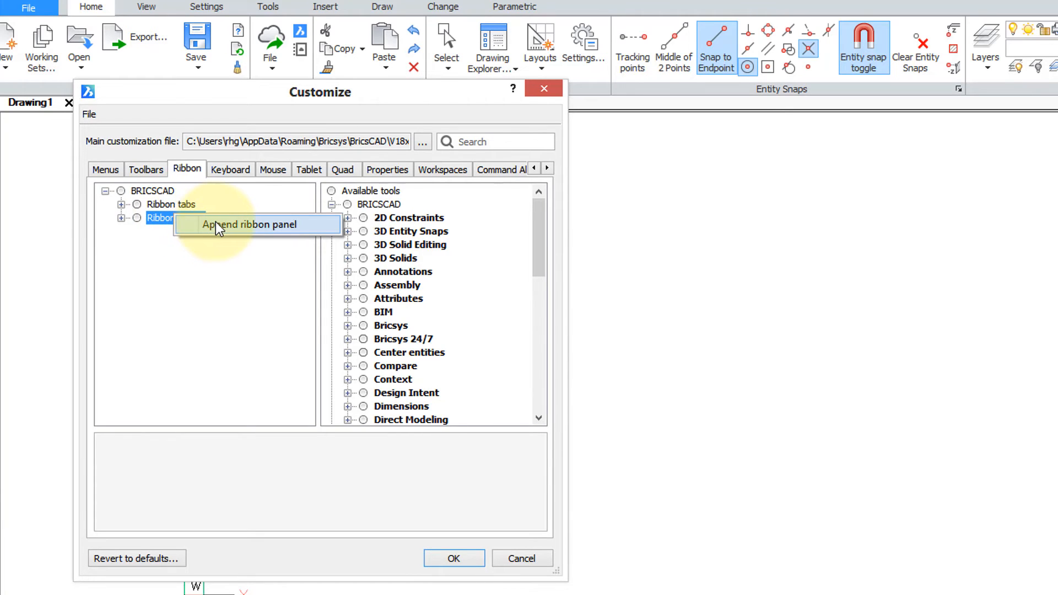
left_click(250, 224)
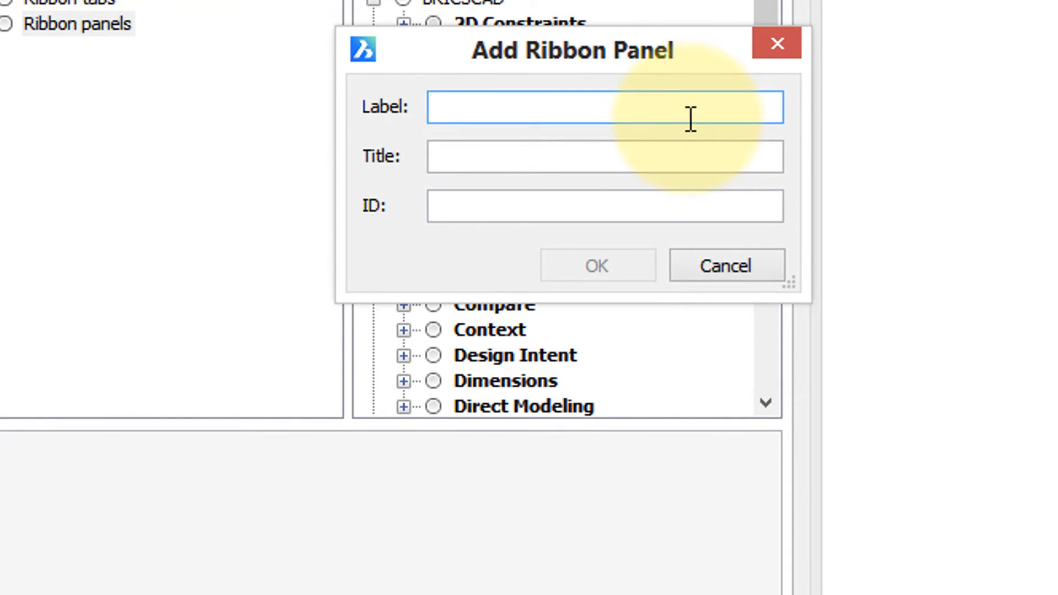
Step: Create the panel with Label and Title myExport and ID rpmyExport
type("myExpo")
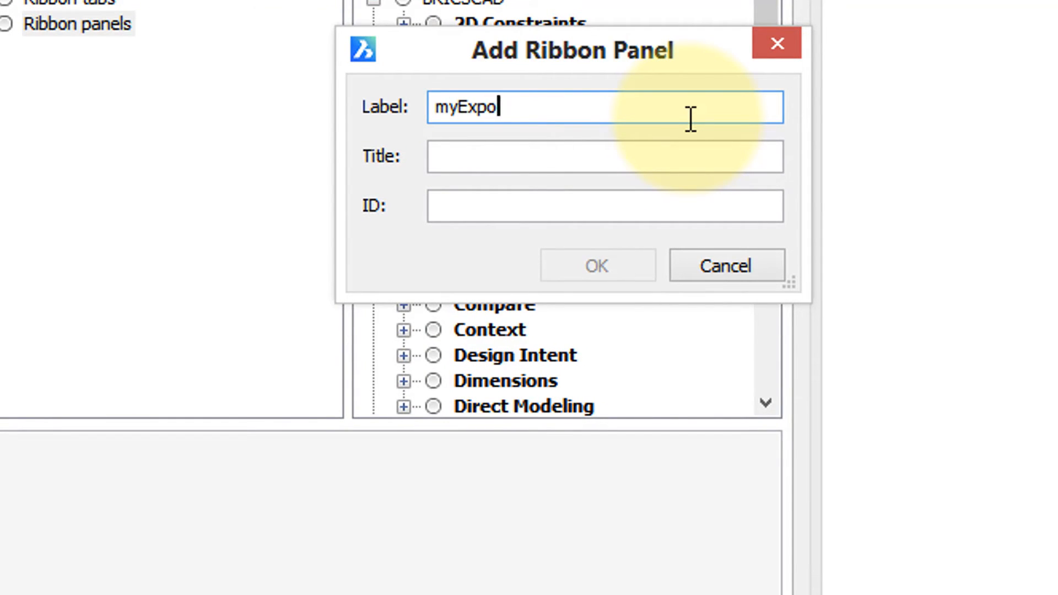
type("rt")
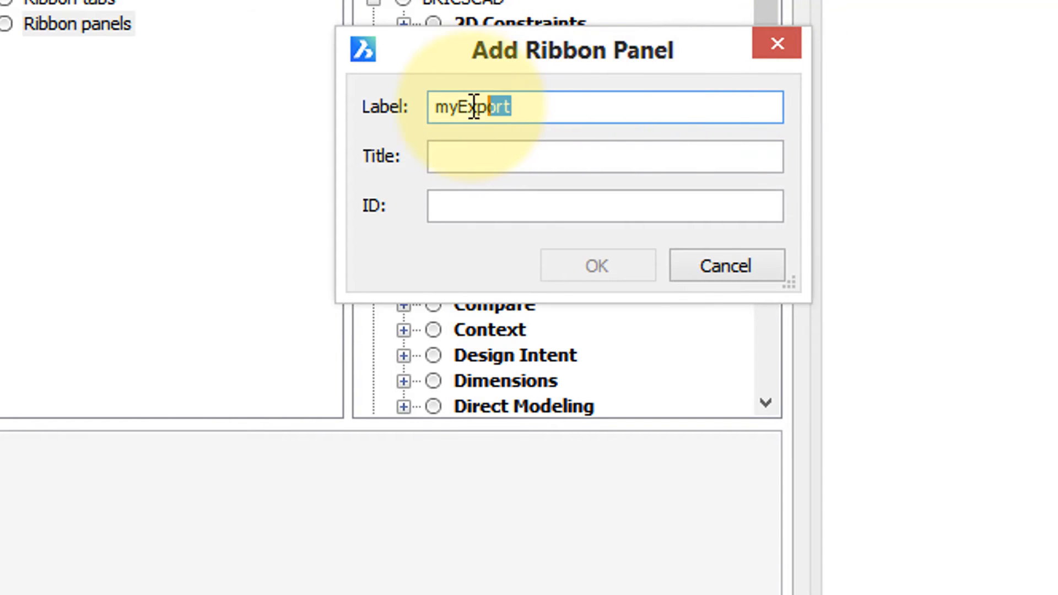
left_click(604, 155)
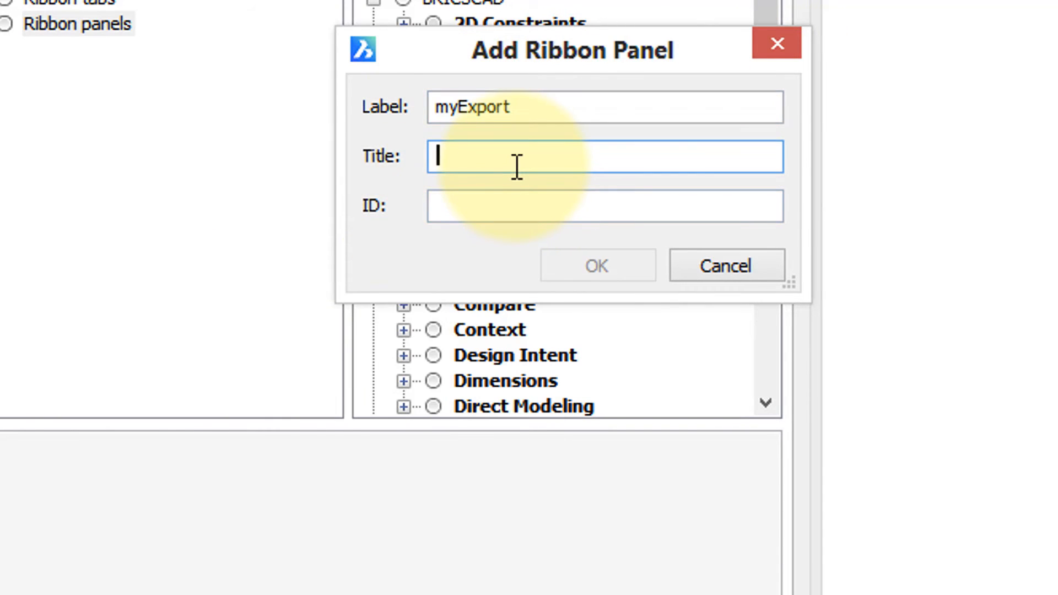
type("myExport")
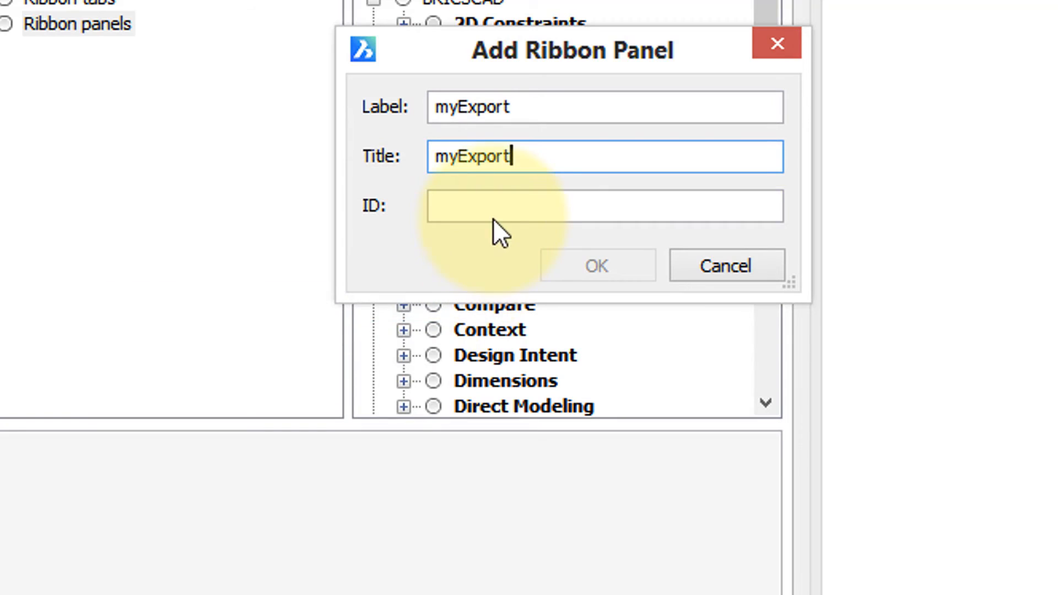
left_click(604, 206)
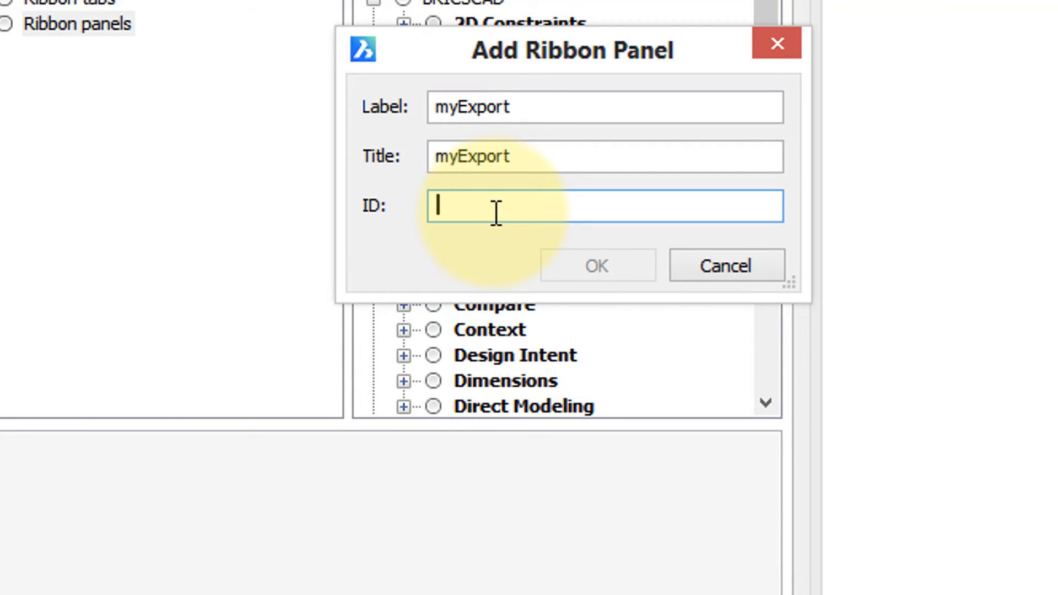
type("rp")
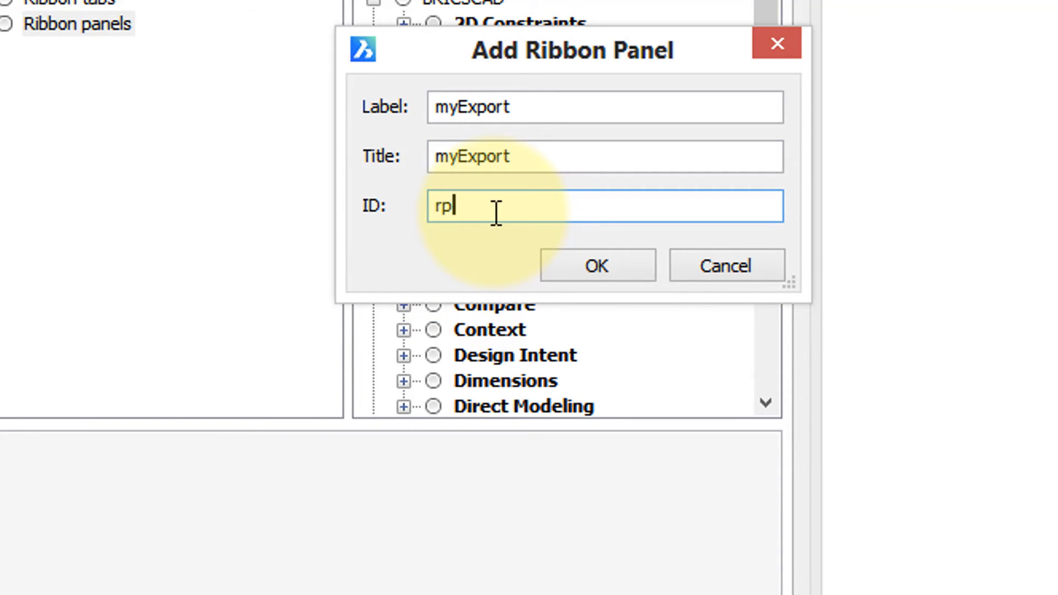
type("myExport")
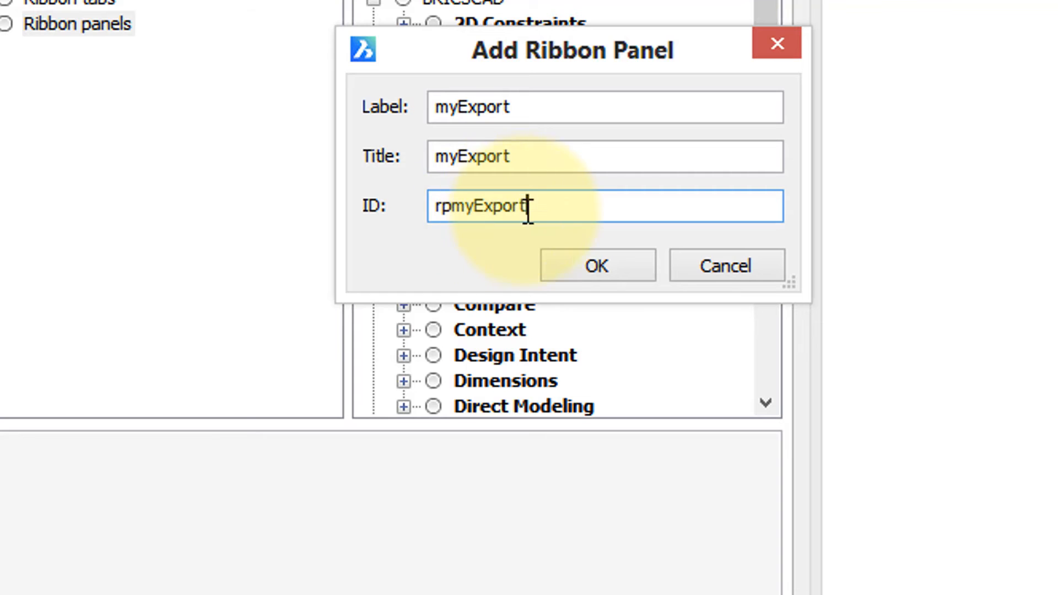
left_click(595, 265)
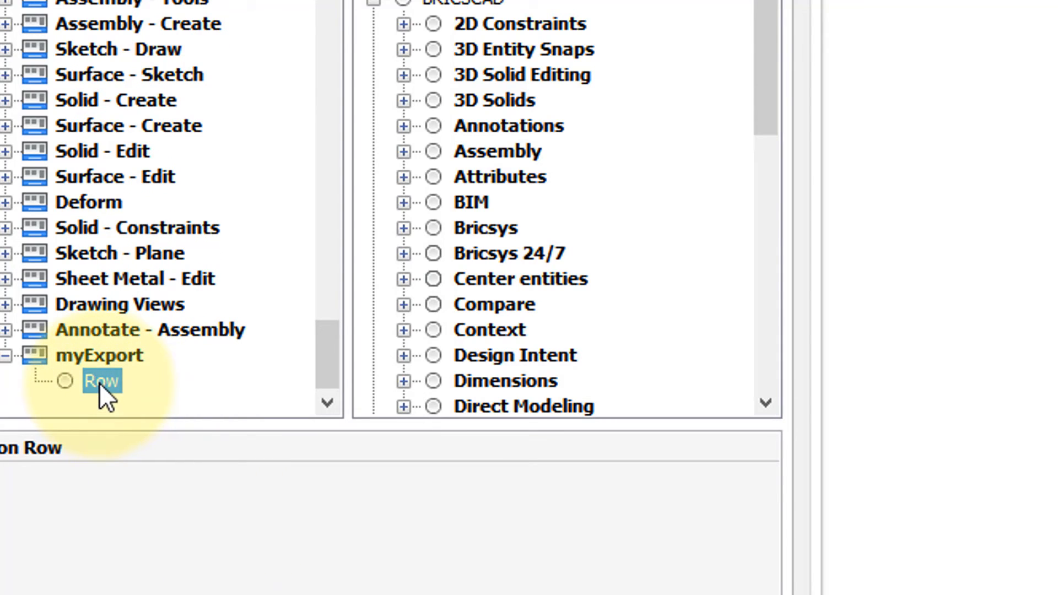
Step: Append Export, Export PDF and Export Options command buttons from the File tools to the myExport row
right_click(100, 381)
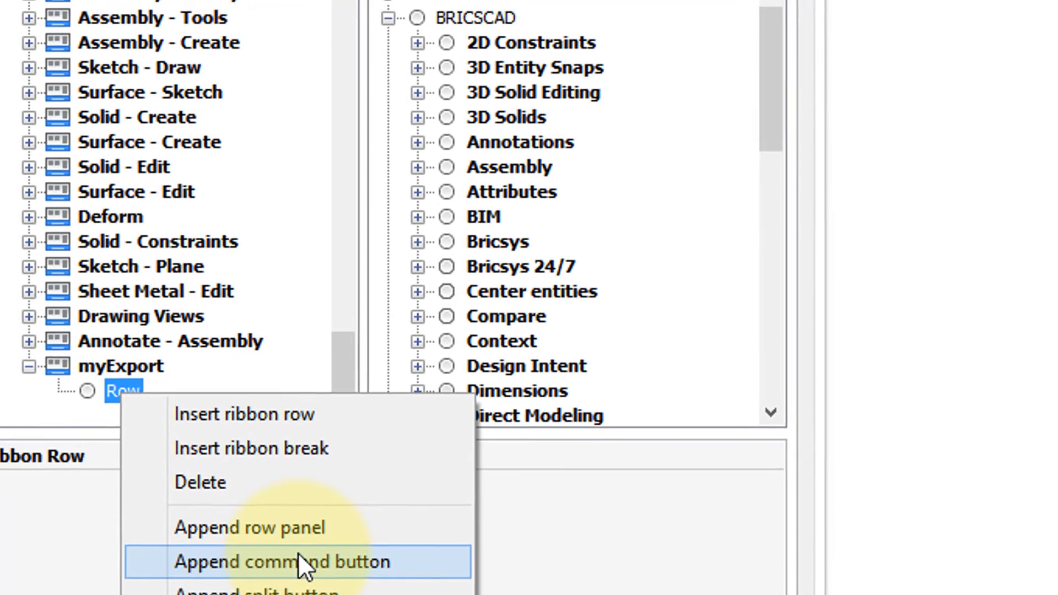
left_click(285, 560)
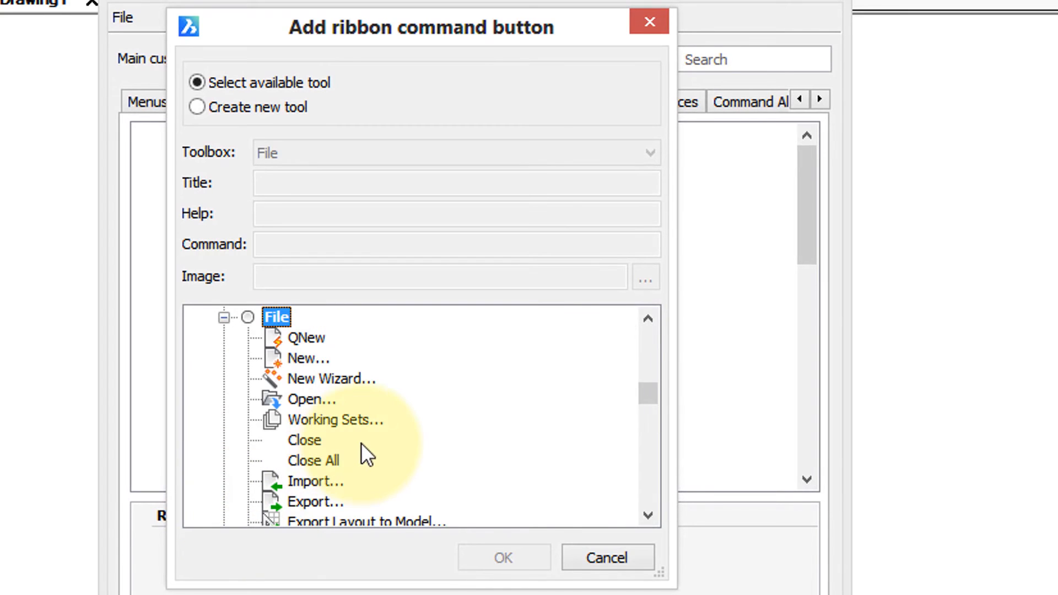
left_click(317, 502)
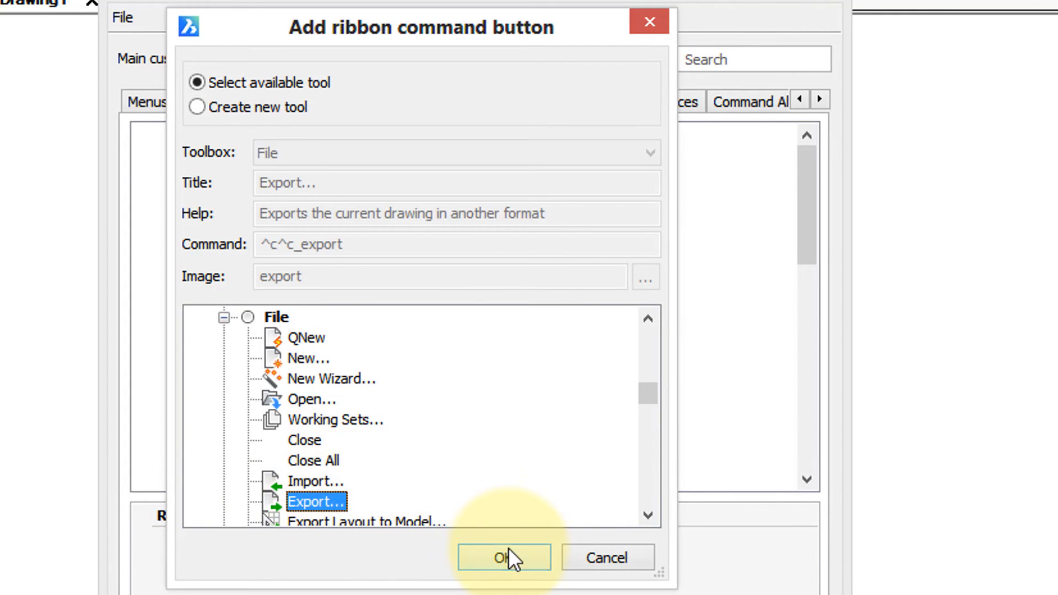
left_click(504, 557)
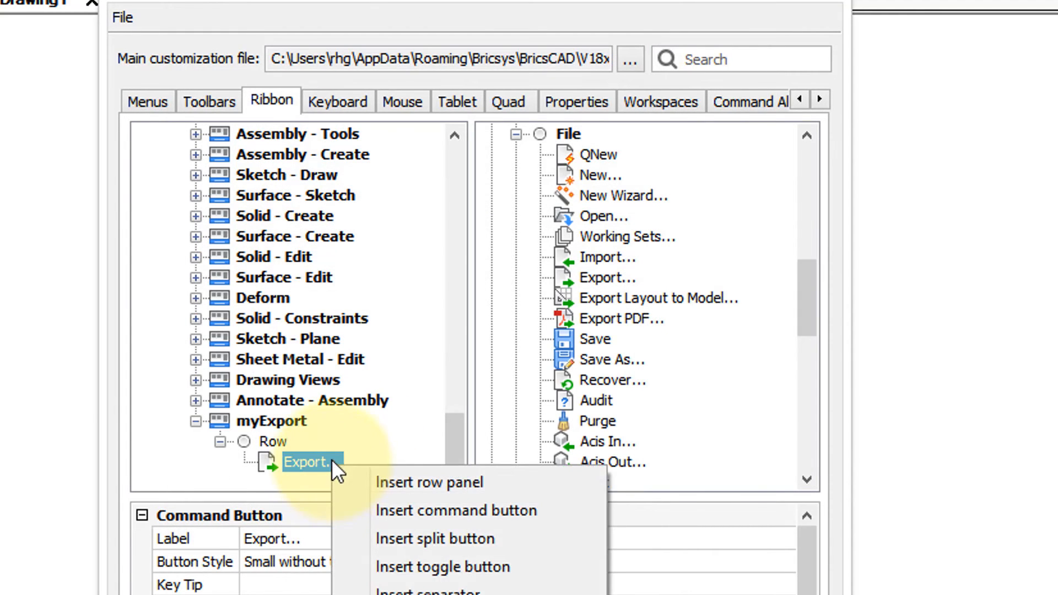
left_click(455, 510)
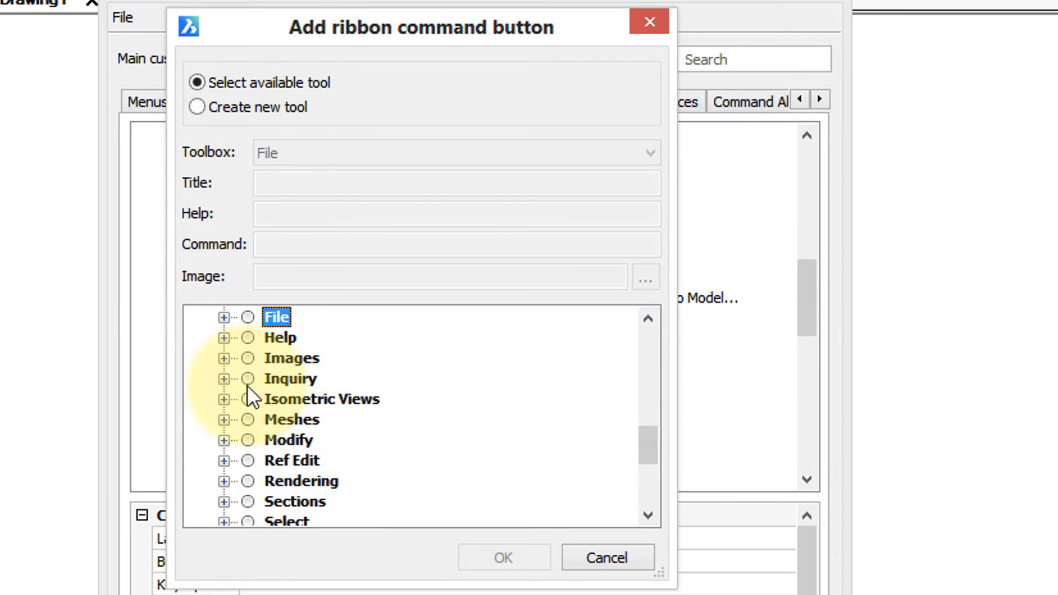
left_click(225, 316)
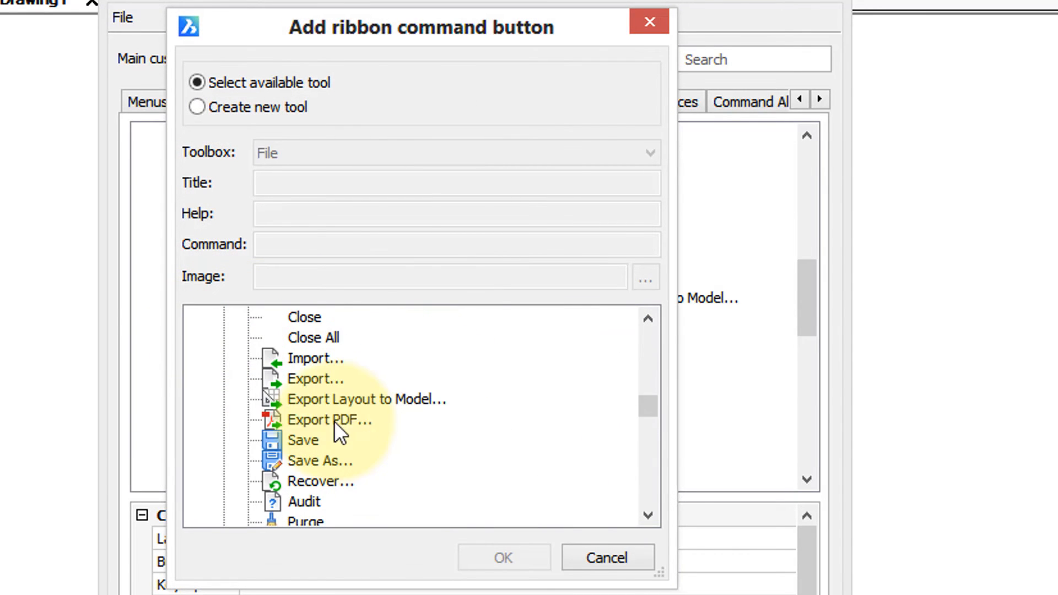
left_click(502, 558)
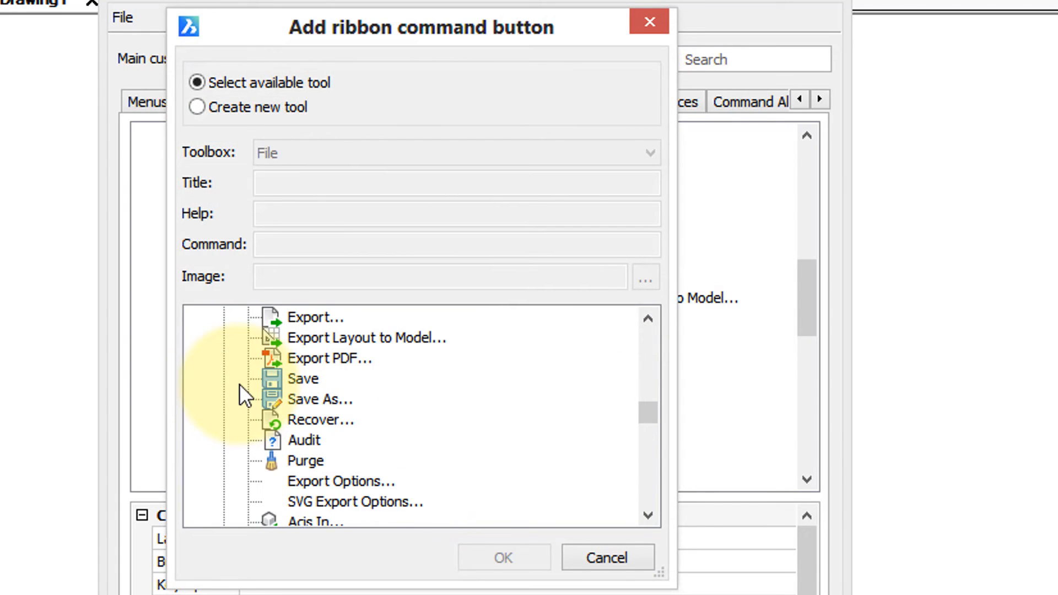
left_click(341, 481)
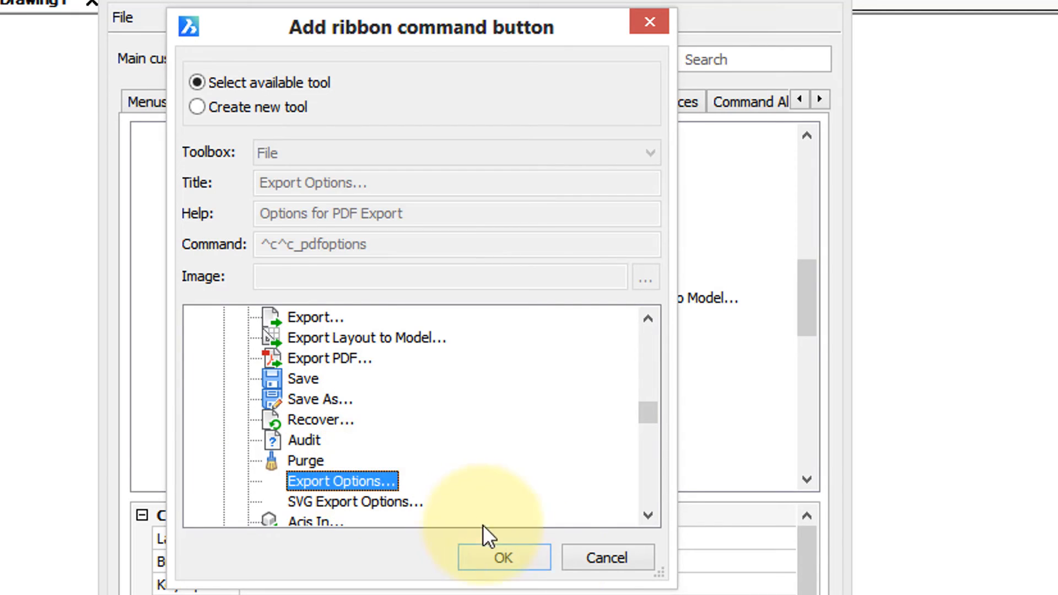
left_click(503, 558)
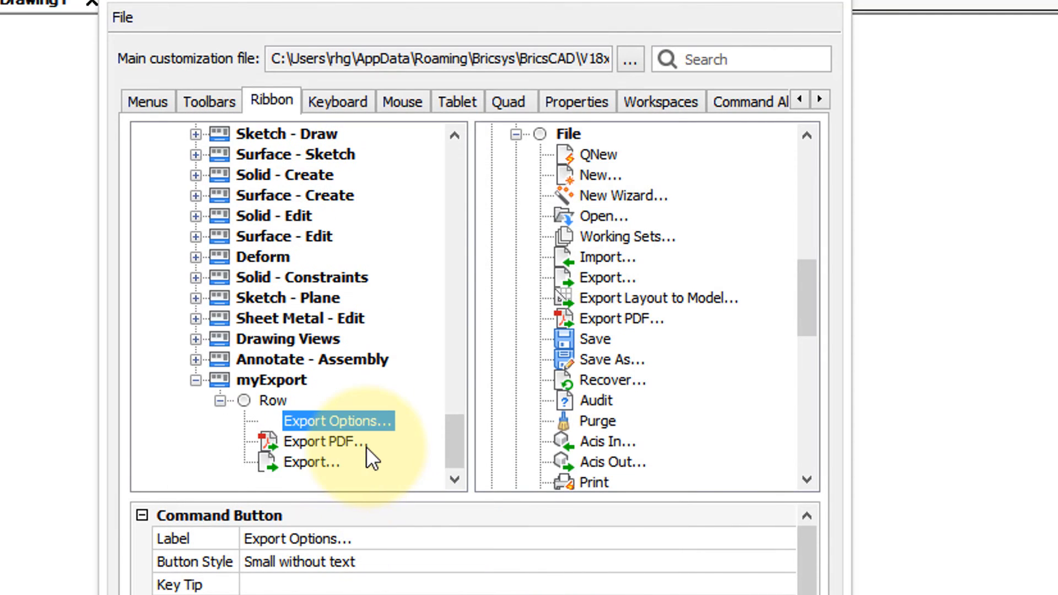
mouse_move(330, 506)
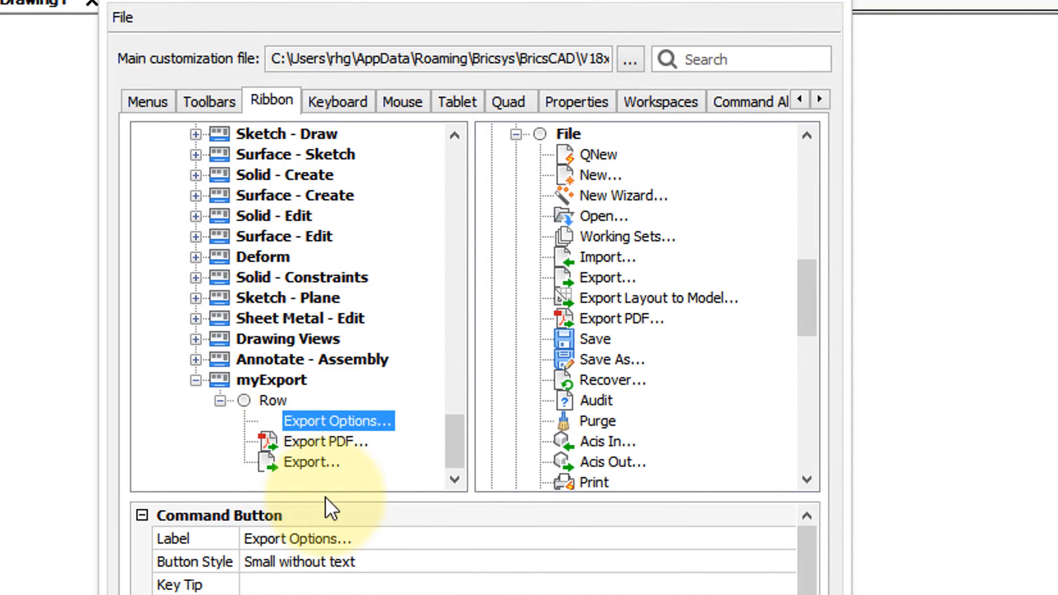
Step: Move Export to the top of the row and apply the customization
left_click(310, 461)
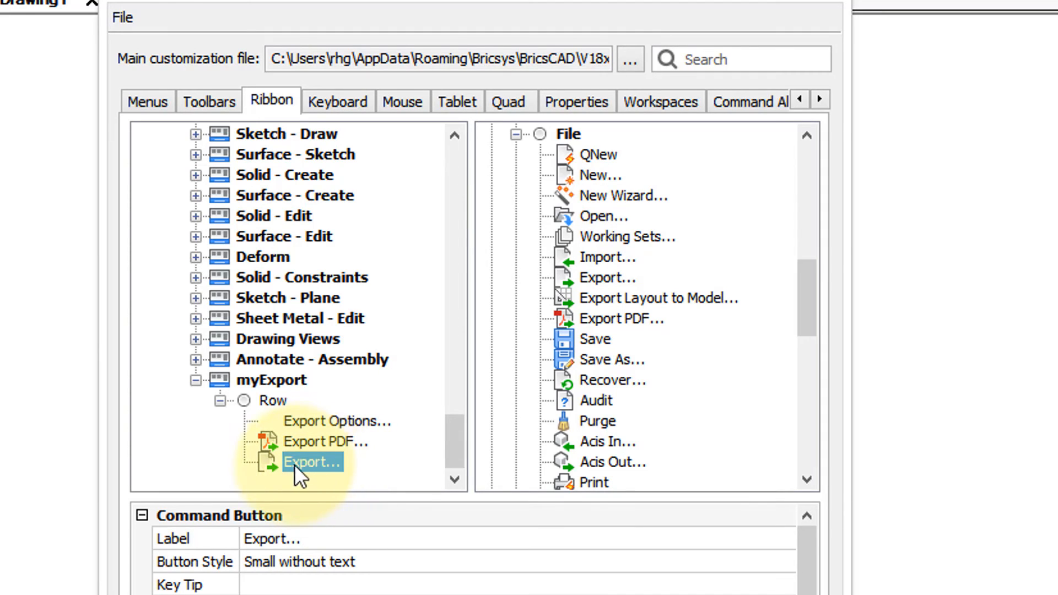
left_click(337, 420)
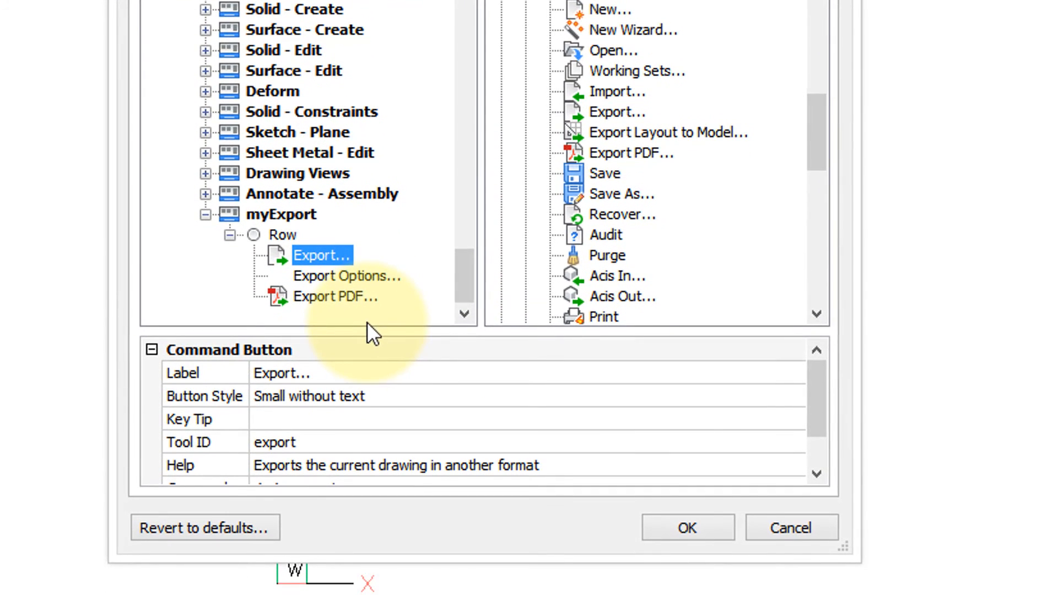
left_click(687, 528)
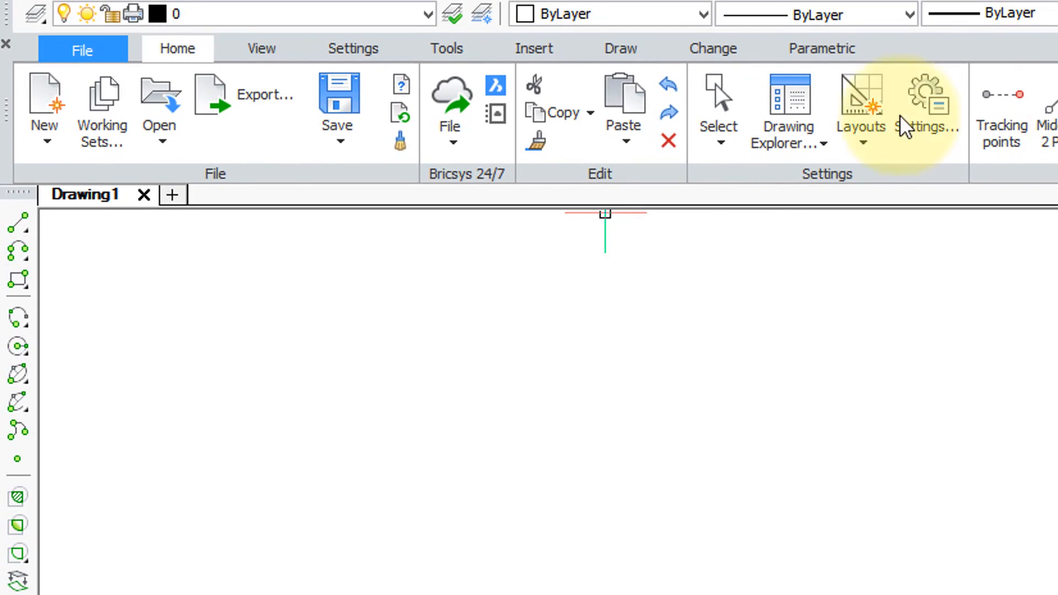
mouse_move(304, 159)
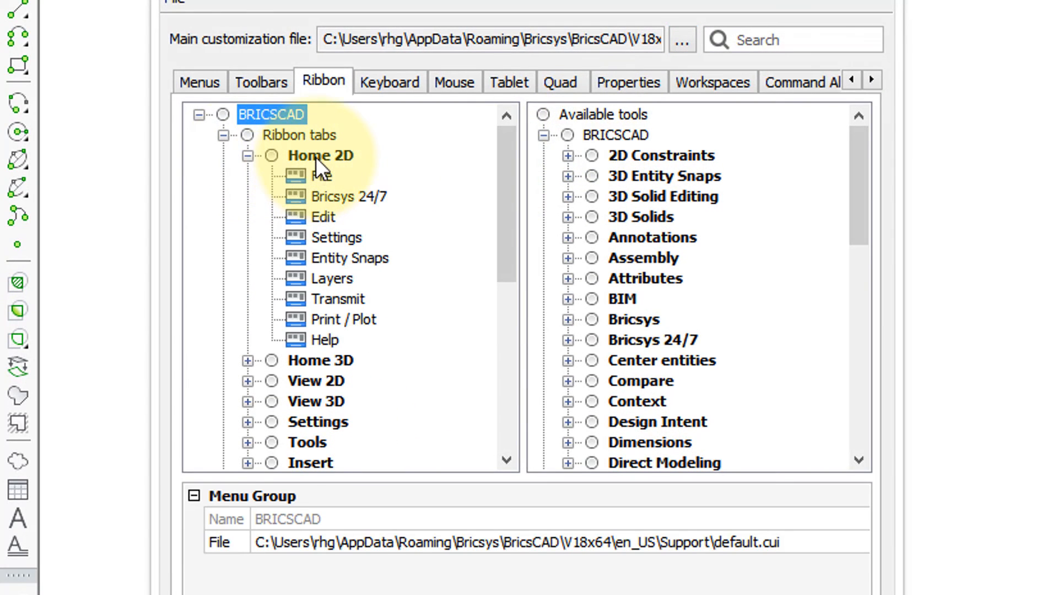
Step: Append the myExport panel to the Home 2D tab and apply the ribbon customization
right_click(319, 155)
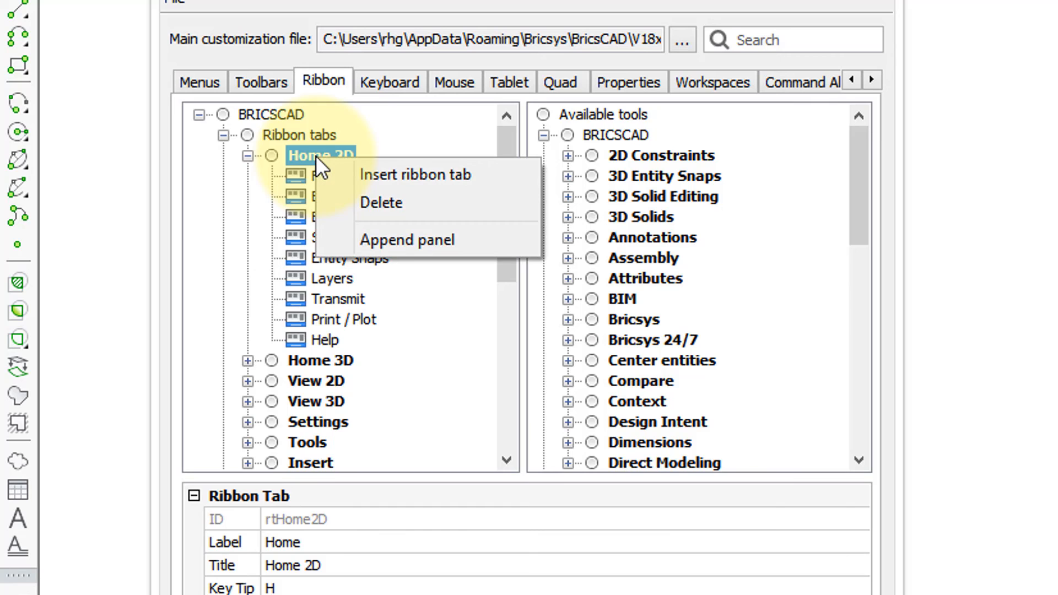
left_click(406, 239)
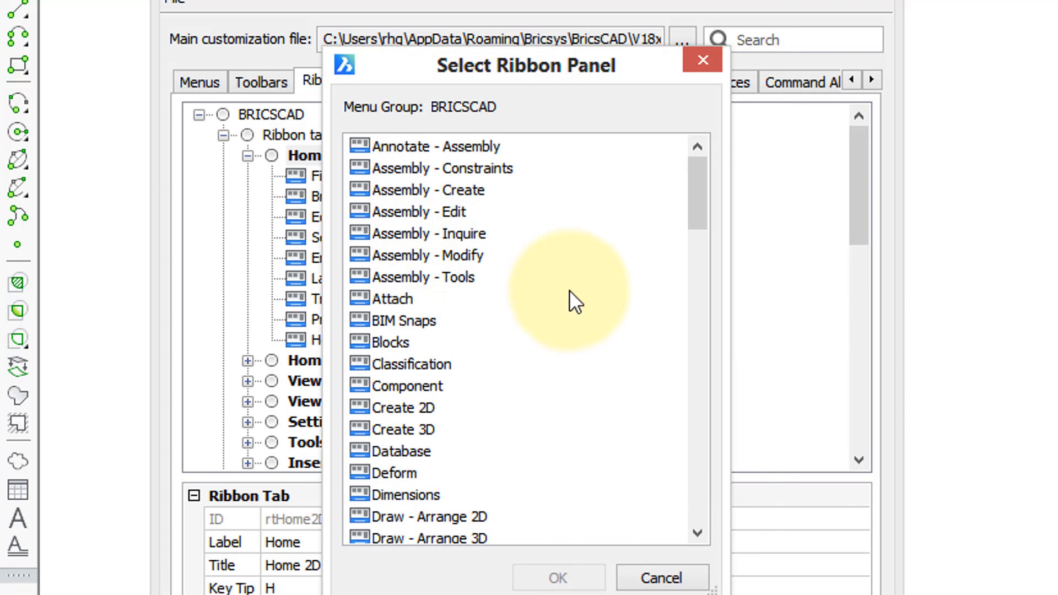
left_click(423, 277)
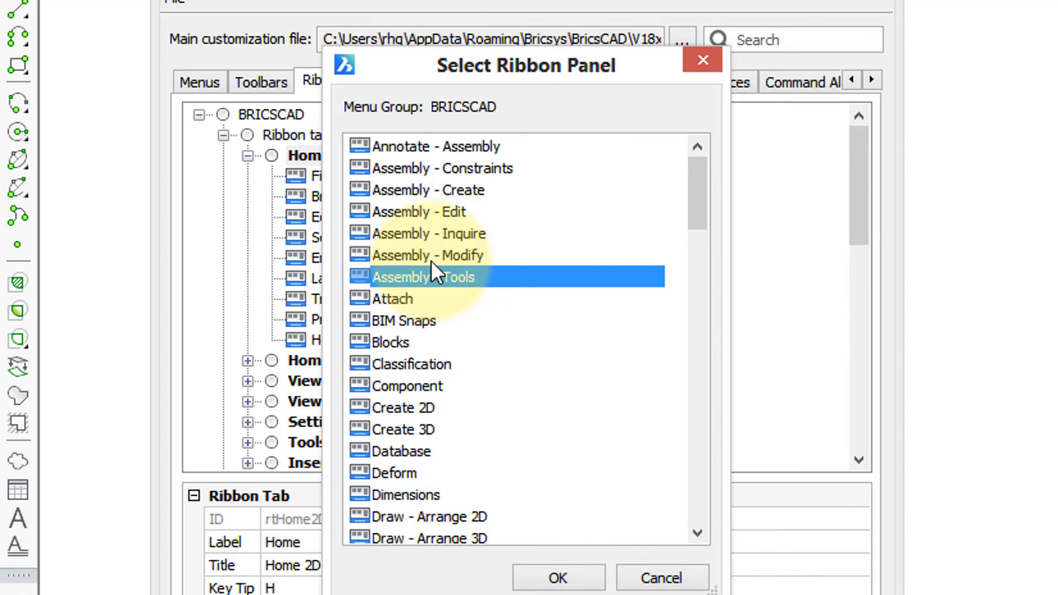
scroll("down", 3)
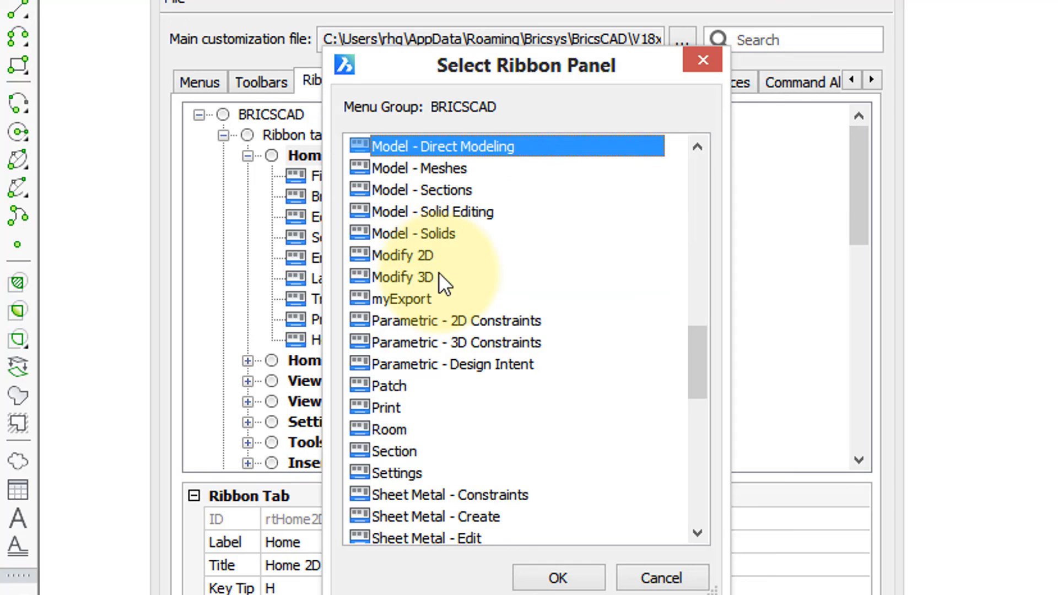
left_click(404, 298)
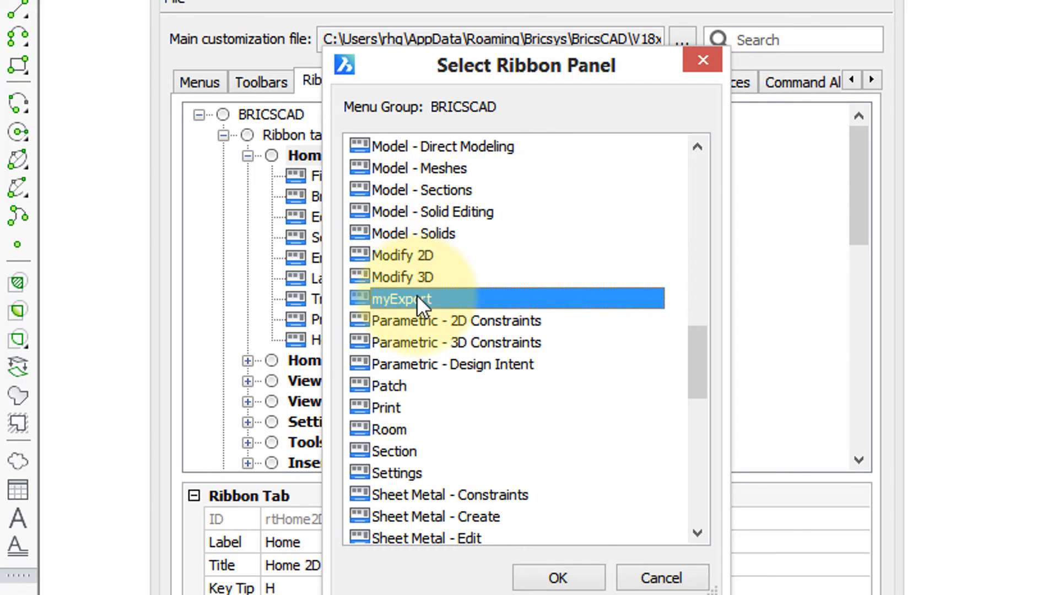
left_click(558, 578)
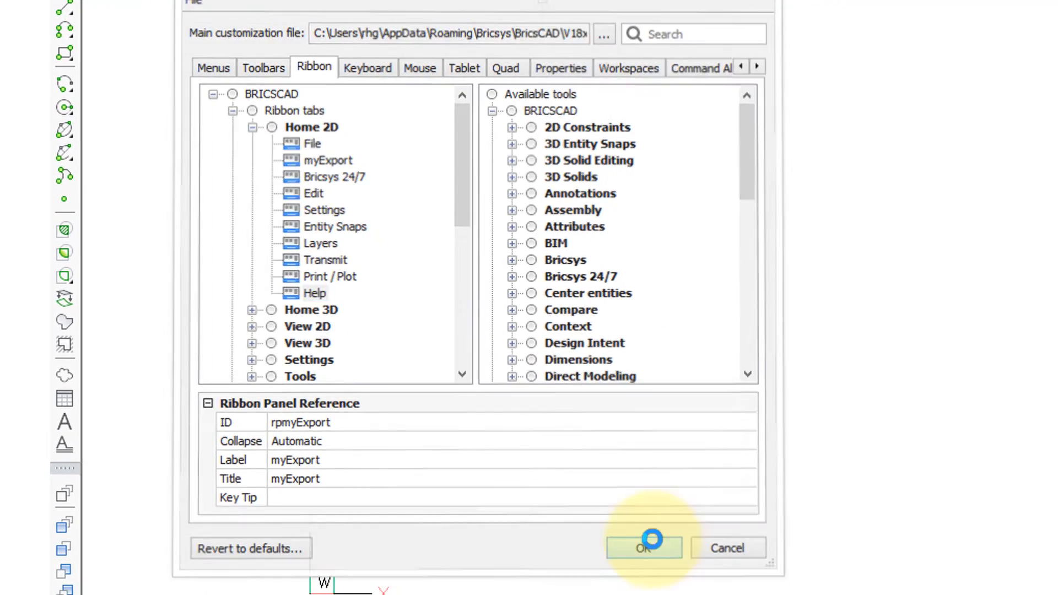
left_click(643, 548)
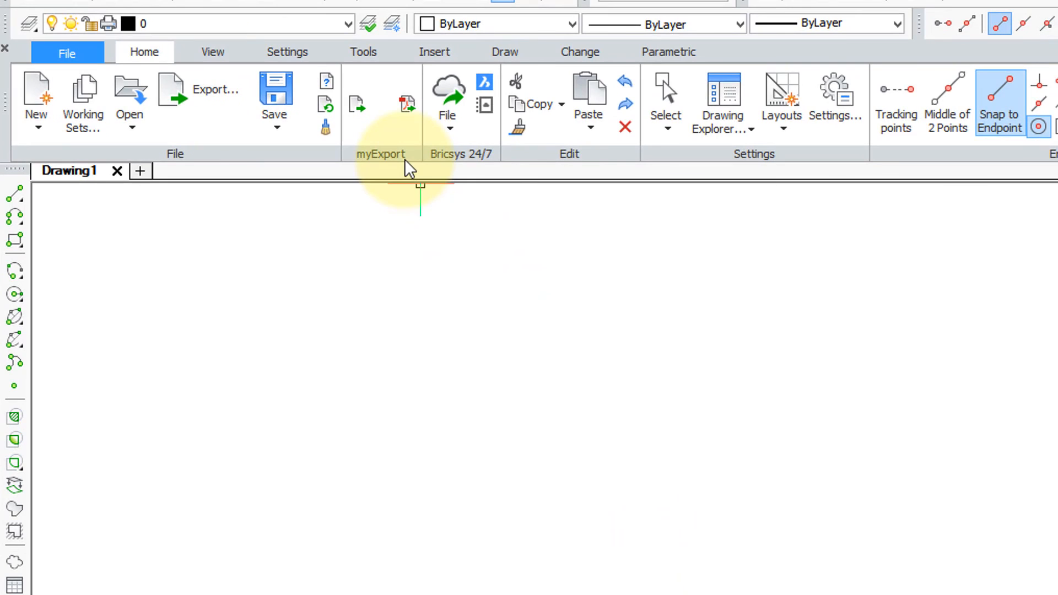